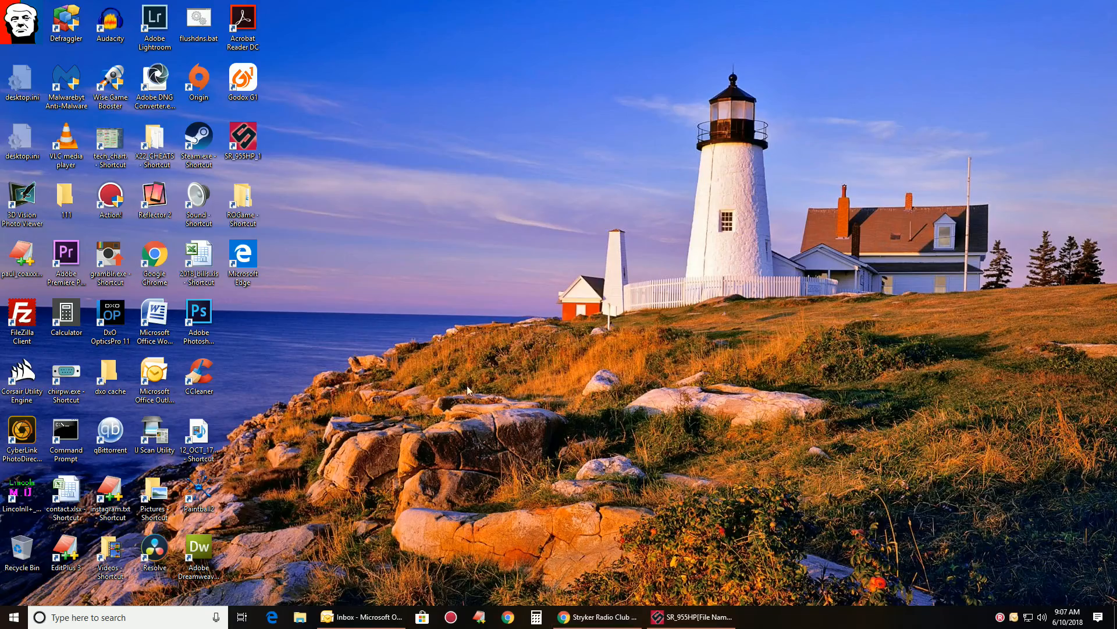
Step: Restore the SR-955HP programming window with its 10 meter channel table
{"action": "left_click", "coordinate": [687, 617]}
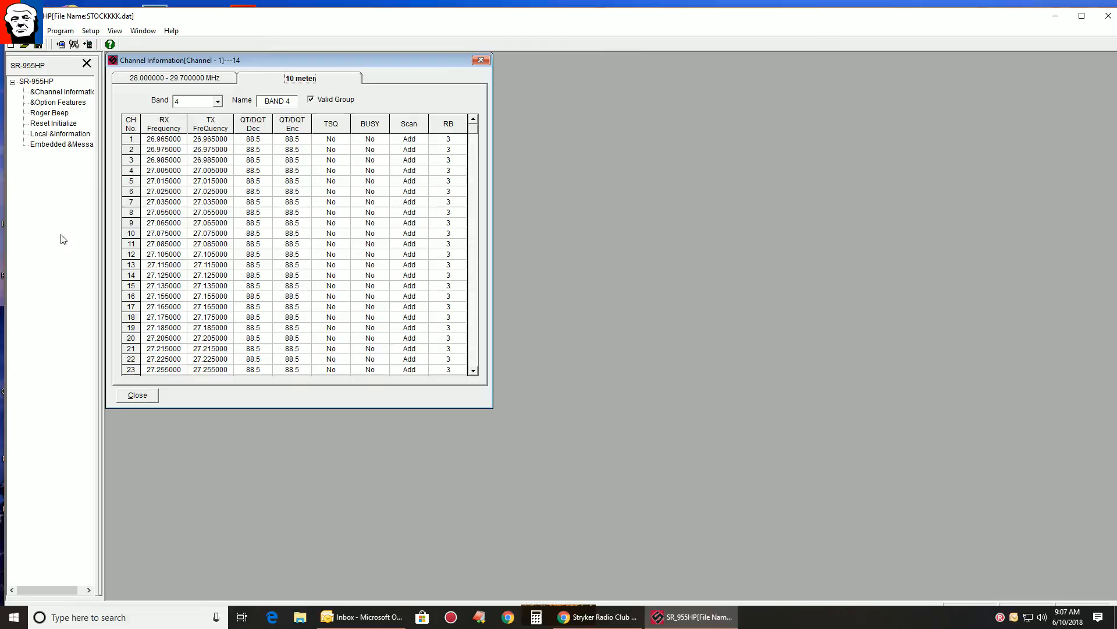
{"action": "mouse_move", "coordinate": [122, 80]}
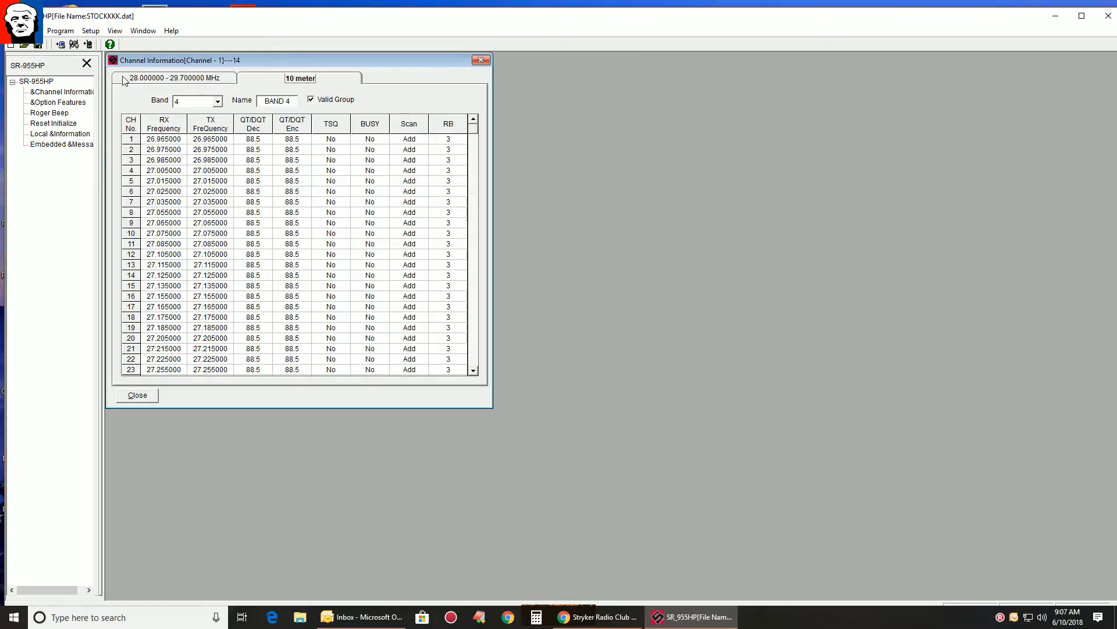
{"action": "mouse_move", "coordinate": [96, 102]}
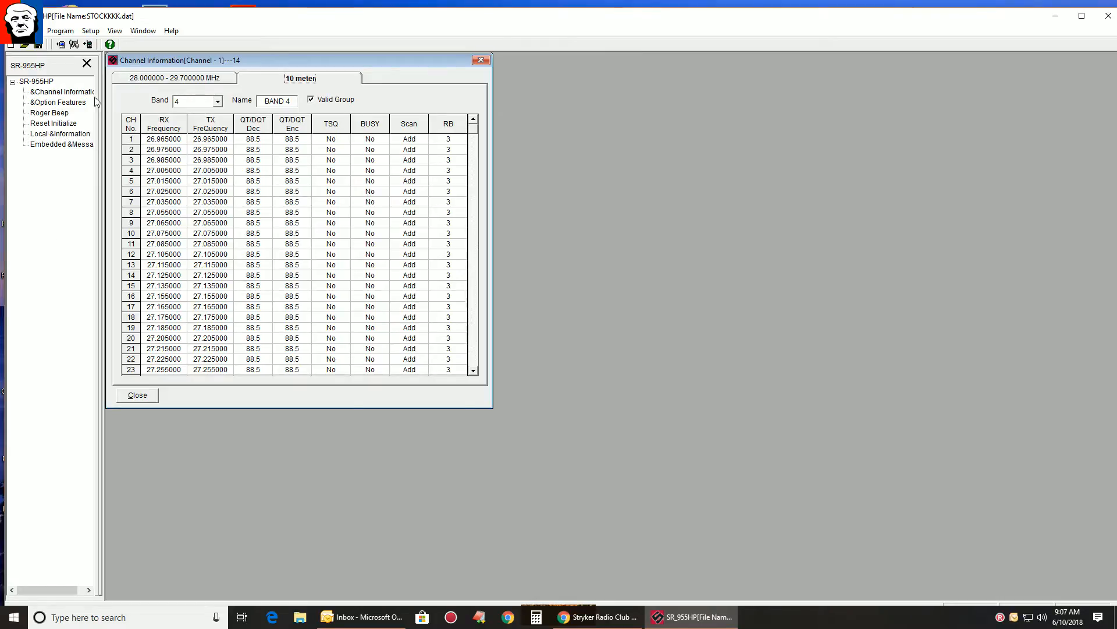
Step: Review the Roger Beep slots: preset RB Tone 2 and 3, empty RB Tone 7 and 8
{"action": "left_click", "coordinate": [49, 113]}
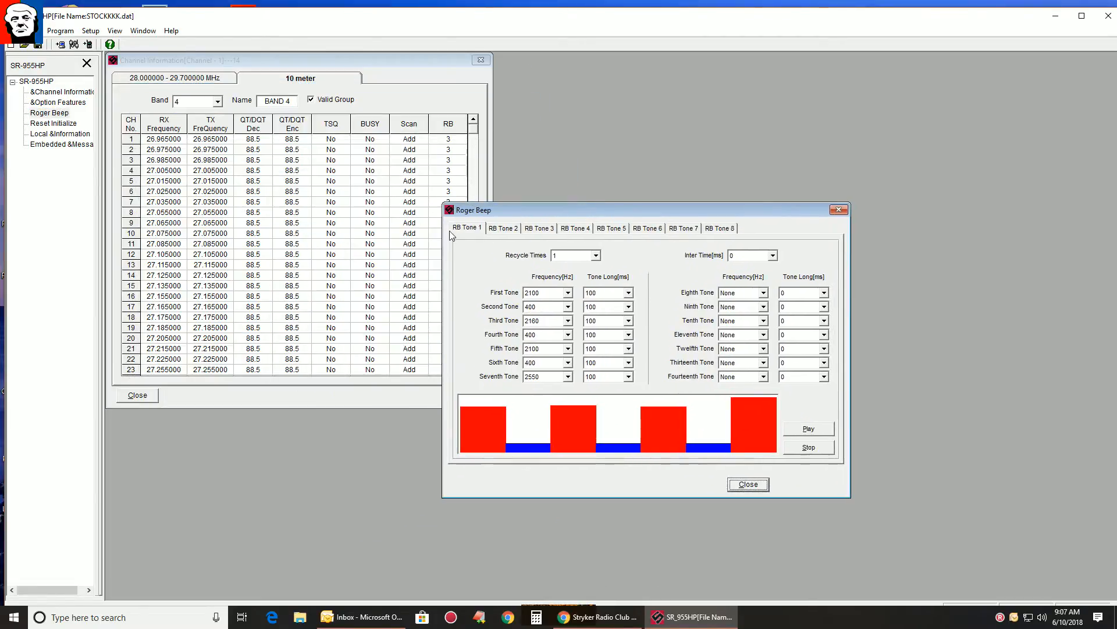
{"action": "left_click", "coordinate": [539, 228]}
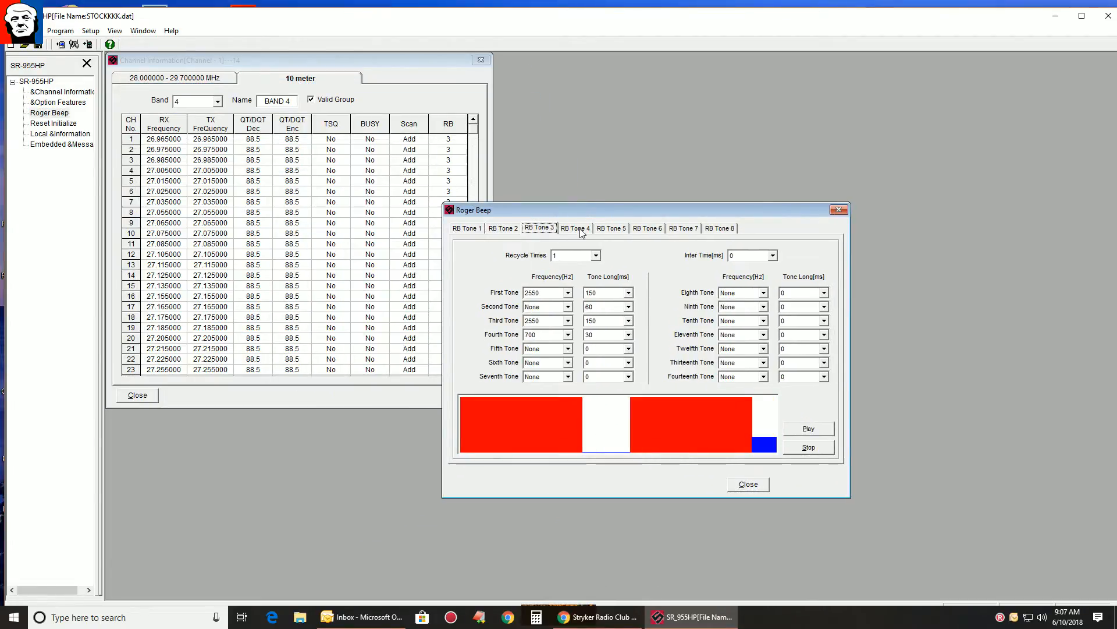
{"action": "left_click", "coordinate": [681, 228]}
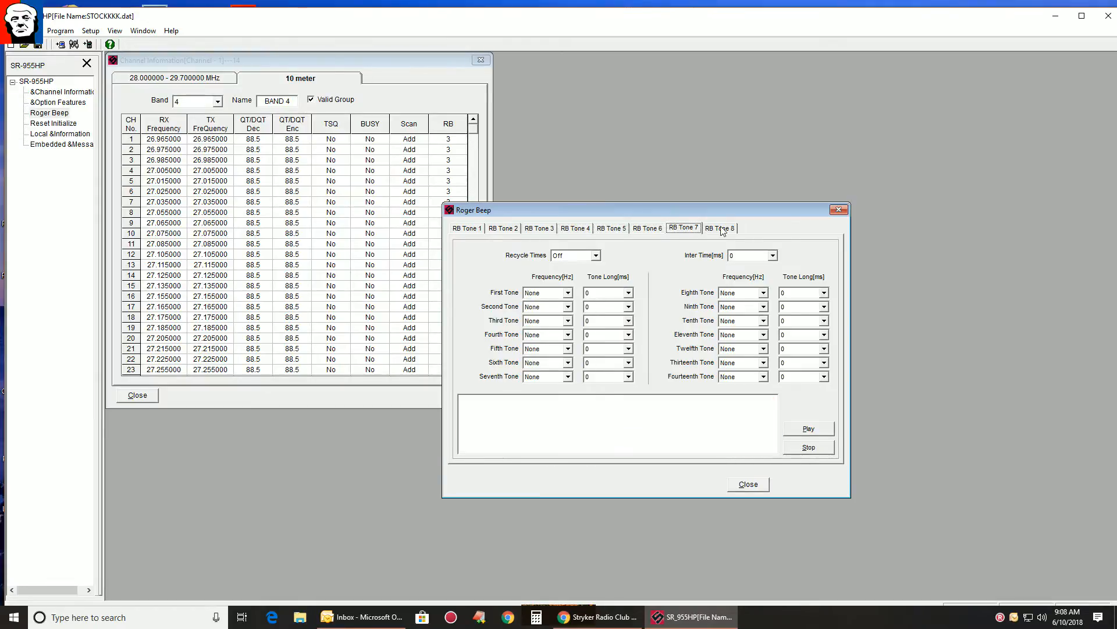
{"action": "left_click", "coordinate": [719, 227]}
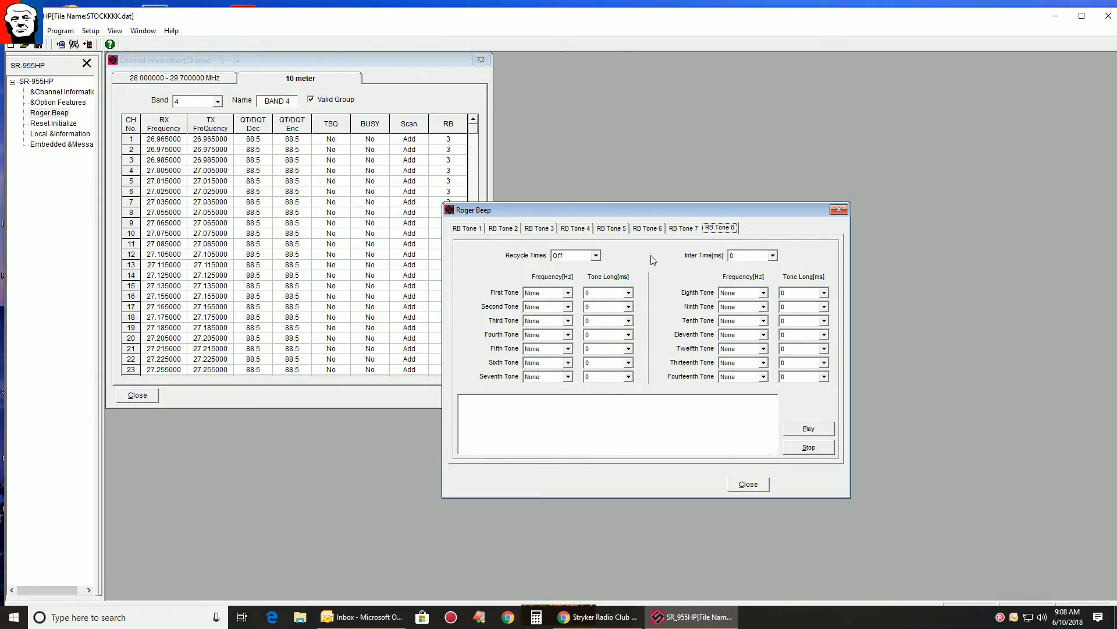
{"action": "mouse_move", "coordinate": [529, 255]}
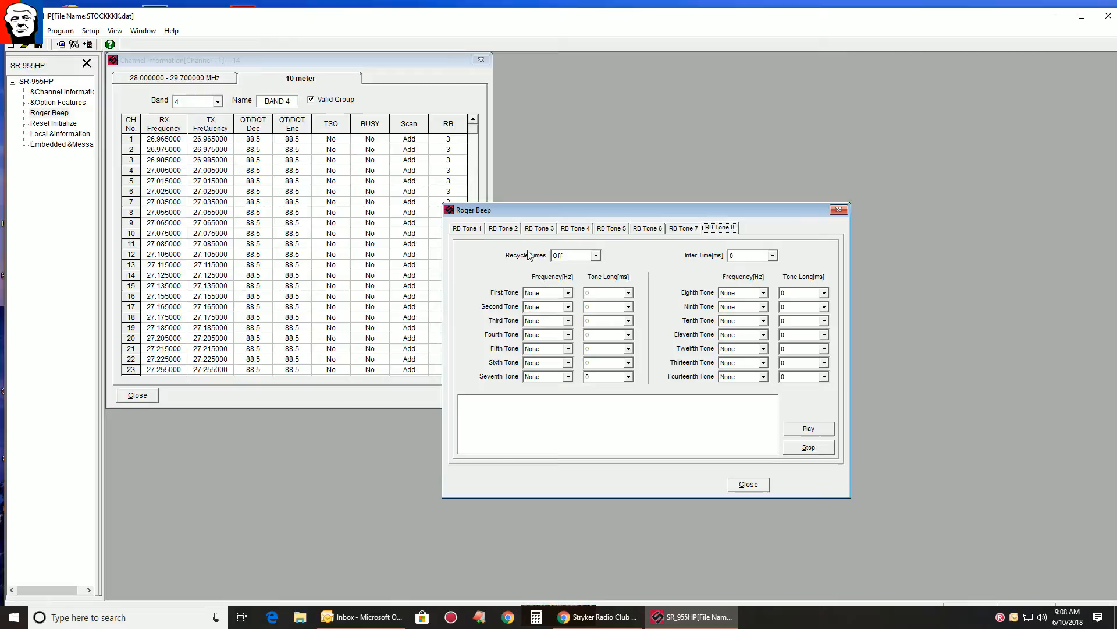
{"action": "left_click", "coordinate": [503, 227]}
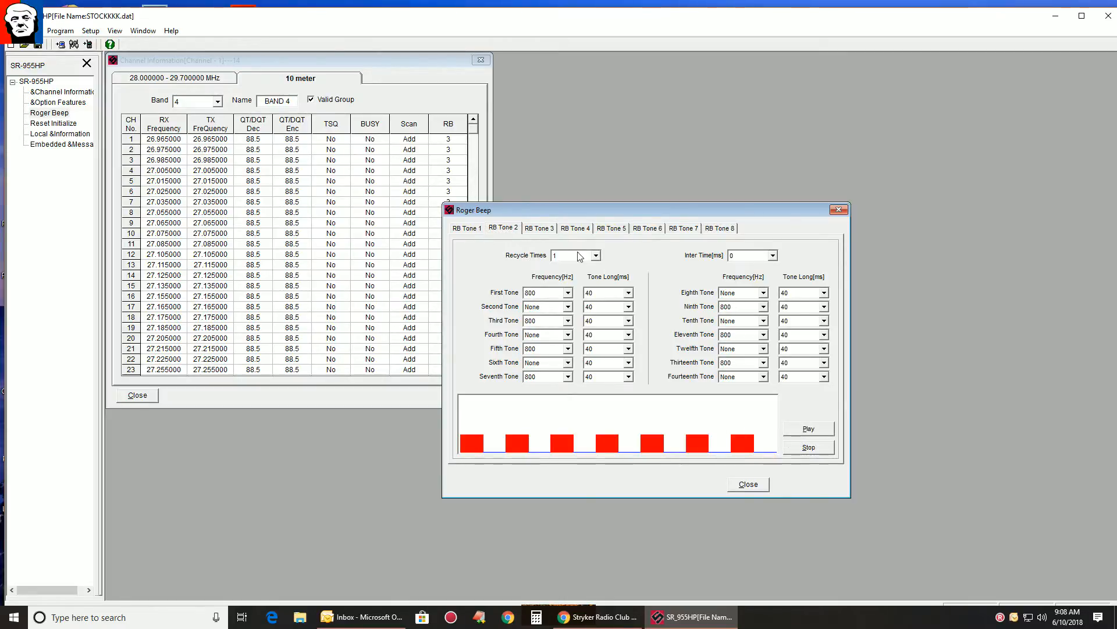
{"action": "left_click", "coordinate": [539, 228]}
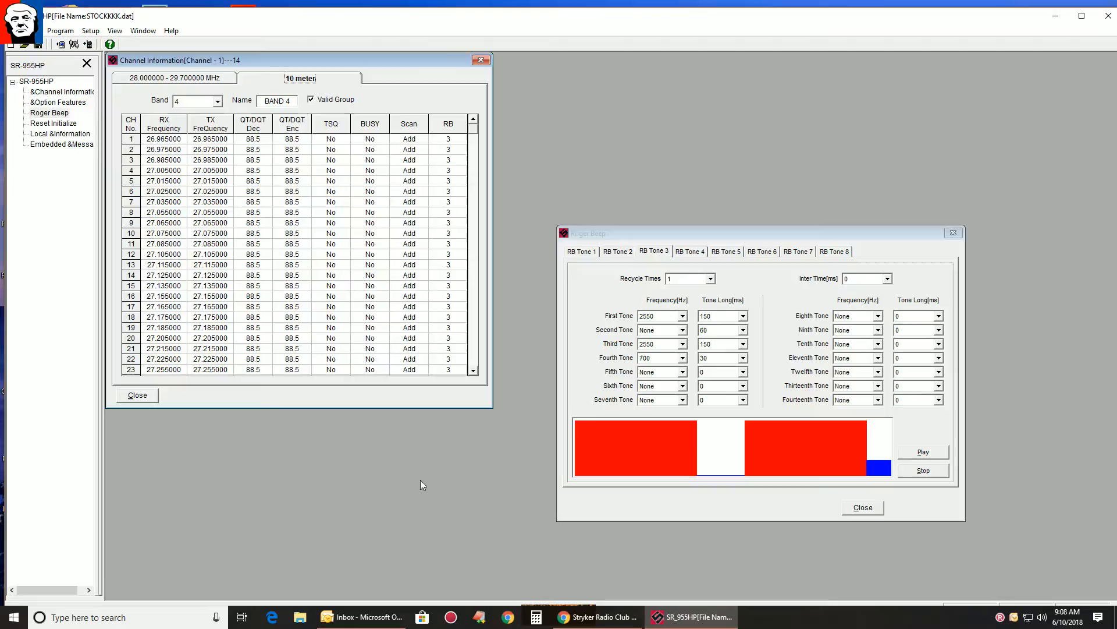
{"action": "mouse_move", "coordinate": [678, 268]}
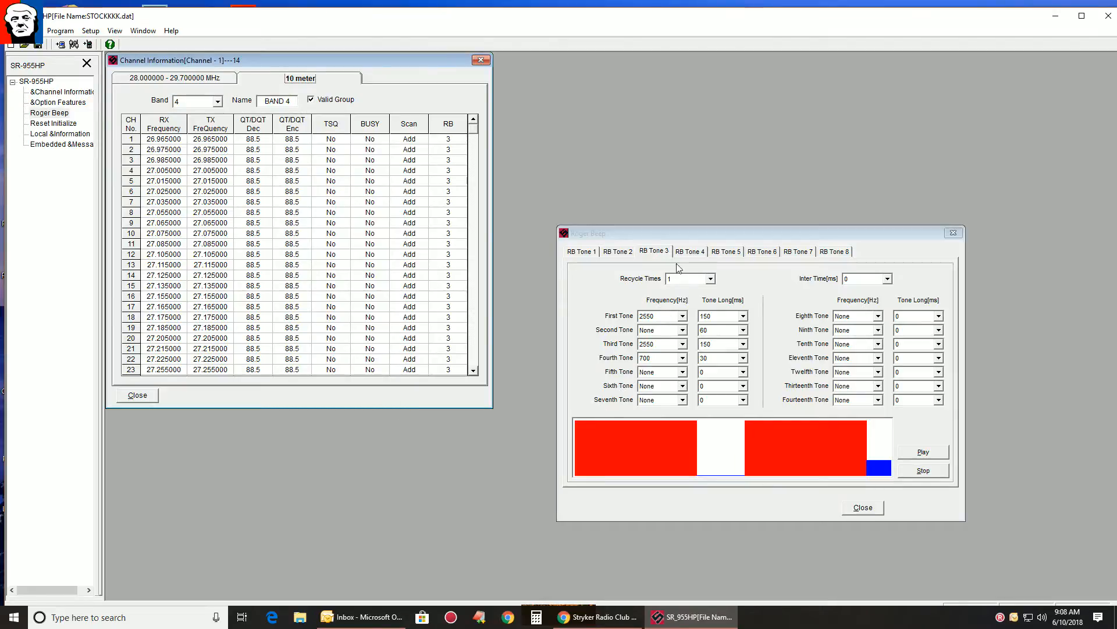
{"action": "mouse_move", "coordinate": [443, 154]}
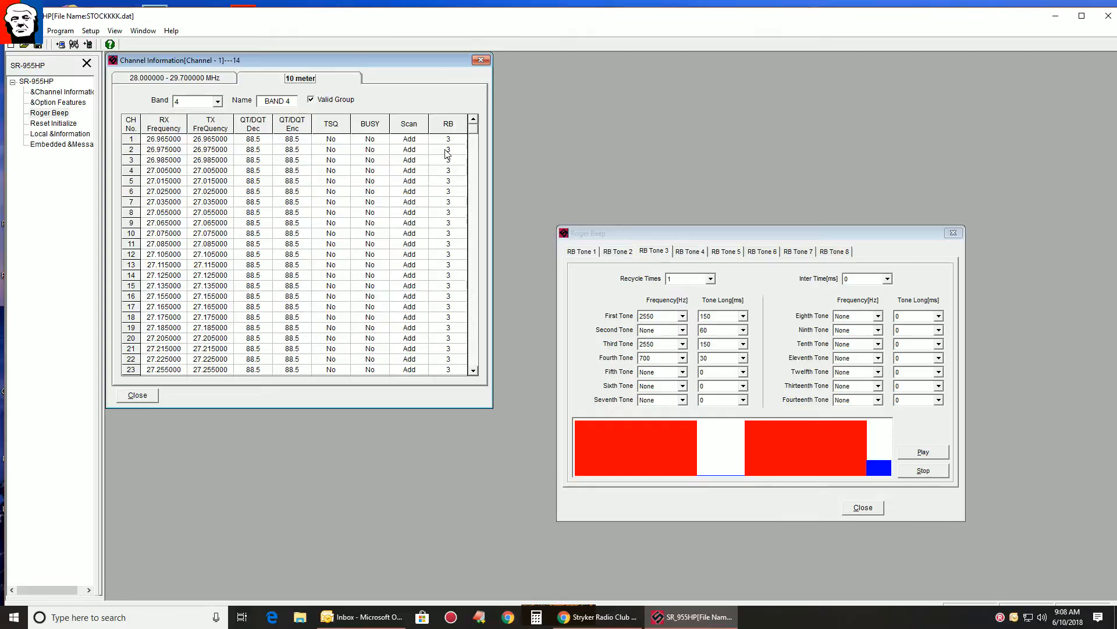
Step: Show the empty RB Tone 8 slot beside the channel table
{"action": "left_click", "coordinate": [833, 252]}
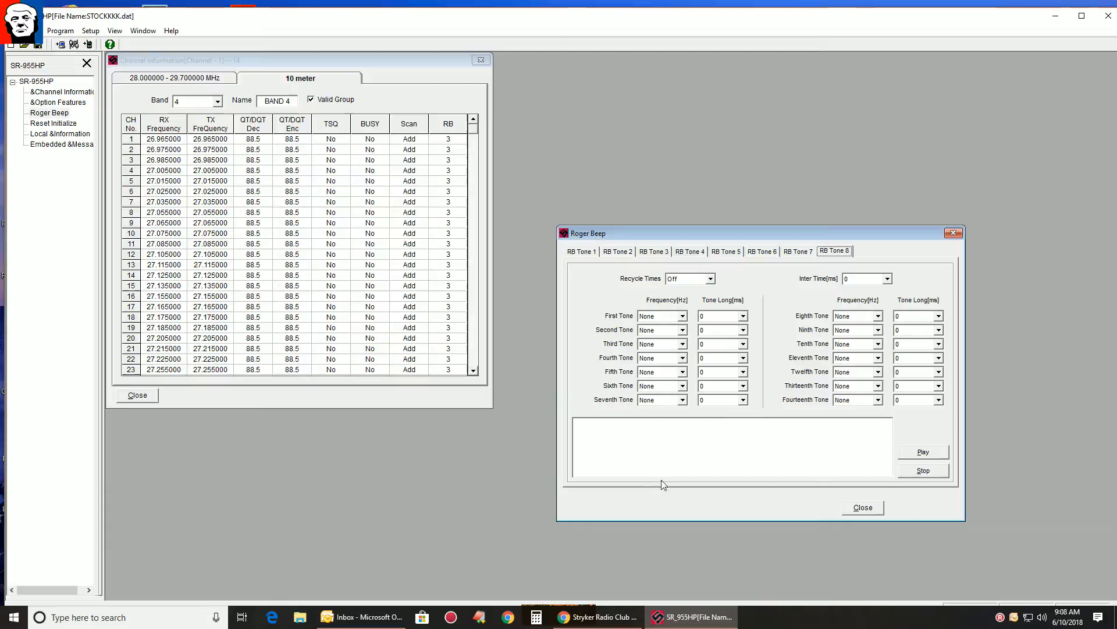
{"action": "mouse_move", "coordinate": [629, 486]}
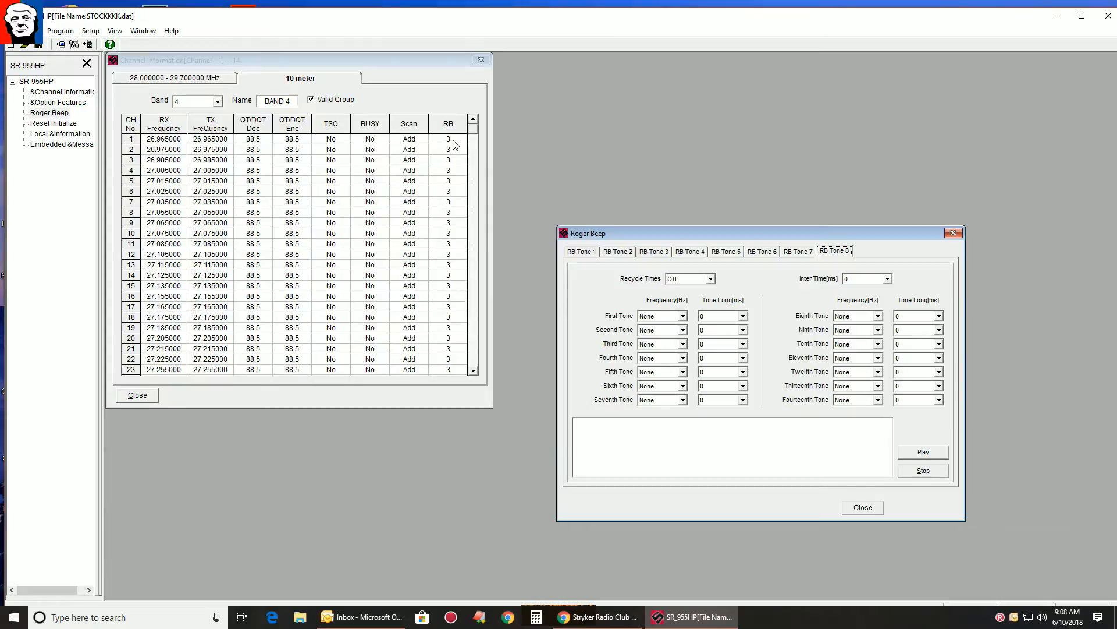
Step: Begin editing channel 1's RB value in the channel table
{"action": "left_click", "coordinate": [446, 138]}
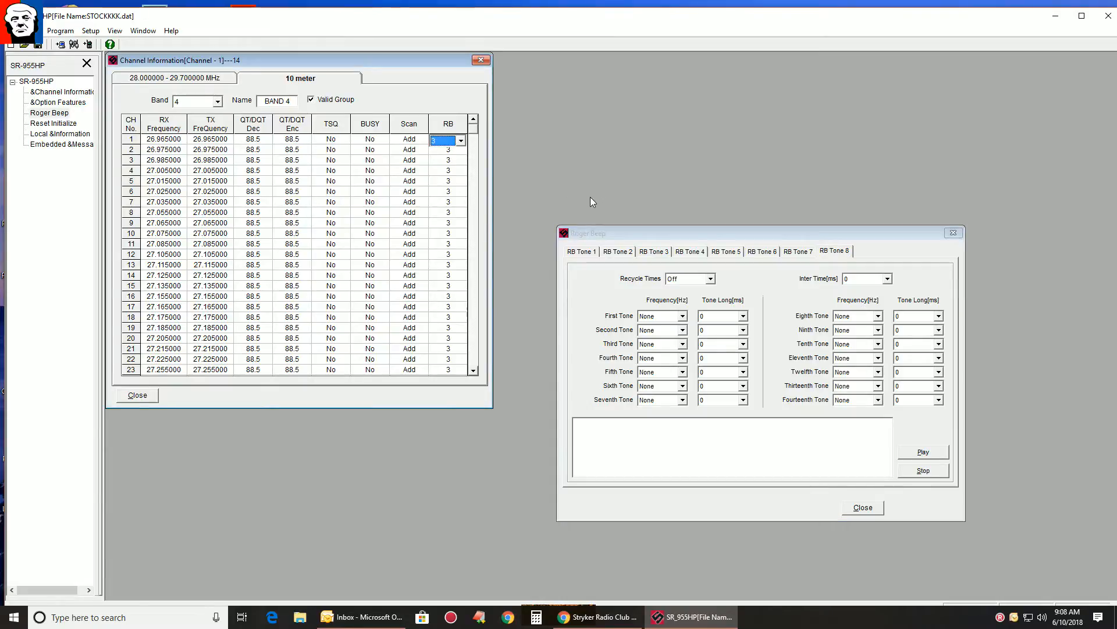
{"action": "mouse_move", "coordinate": [587, 207]}
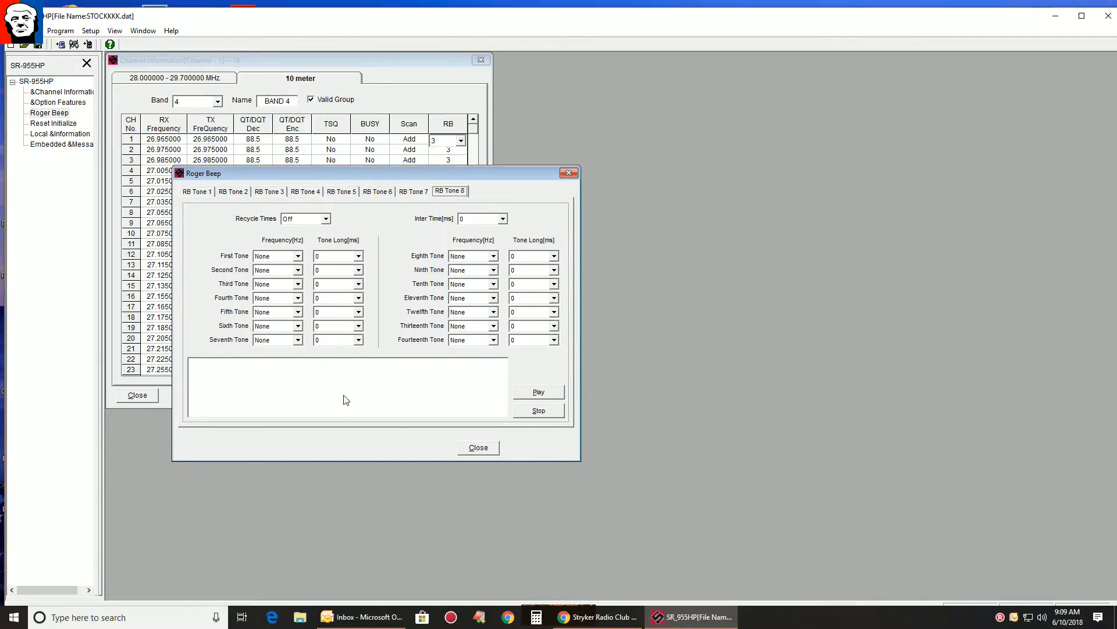
Step: Give RB Tone 8 a 2550 Hz first, 420 Hz second and 430 Hz seventh tone
{"action": "left_click", "coordinate": [297, 269]}
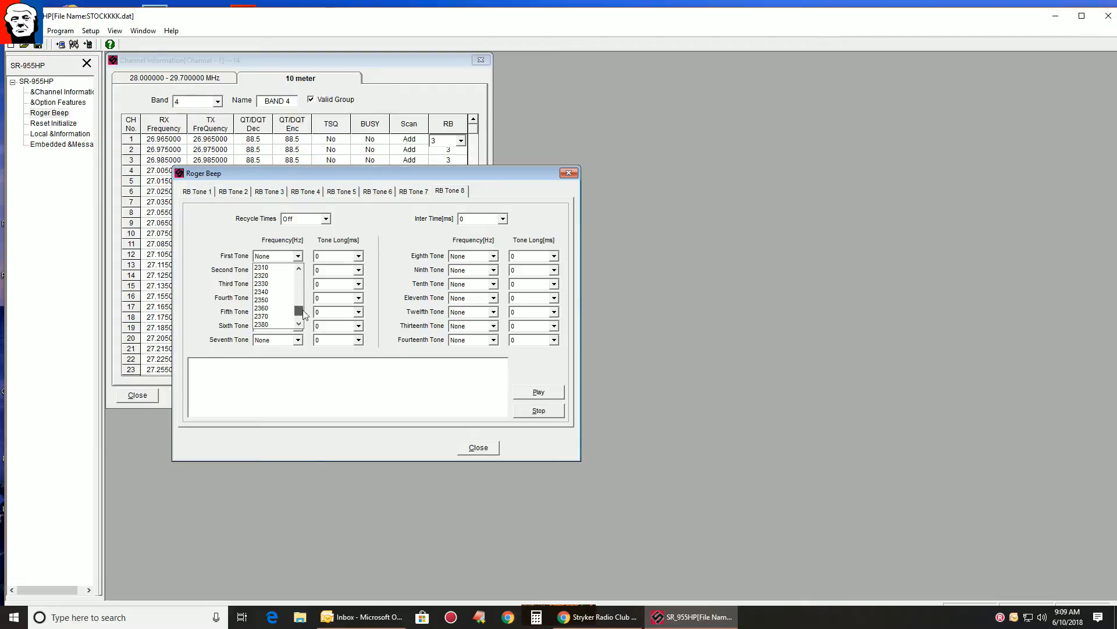
{"action": "left_click", "coordinate": [359, 256]}
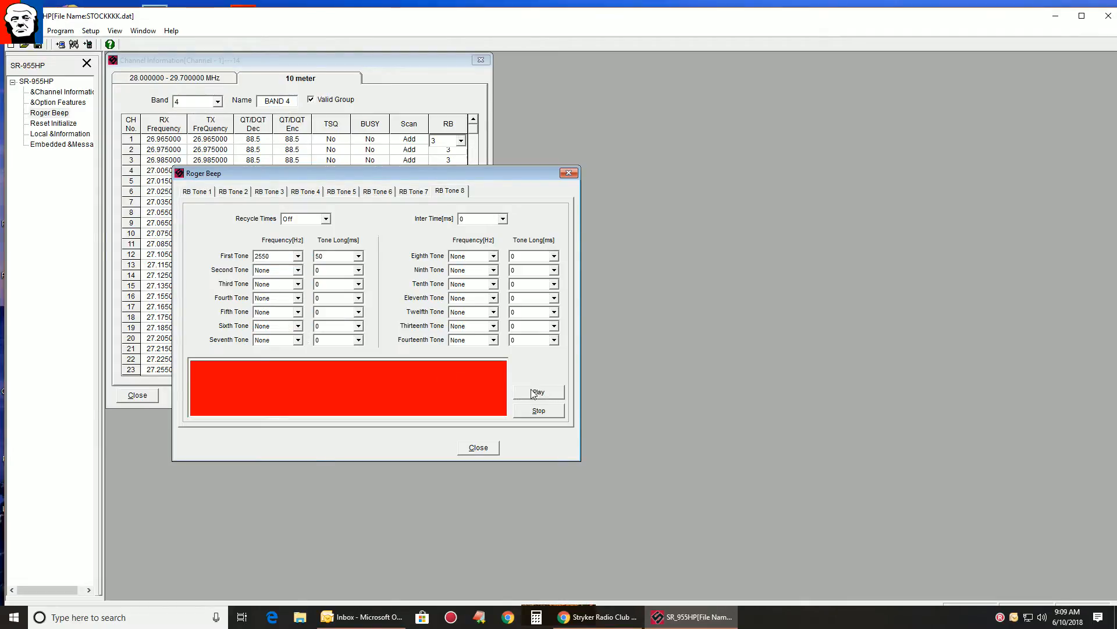
{"action": "left_click", "coordinate": [296, 284]}
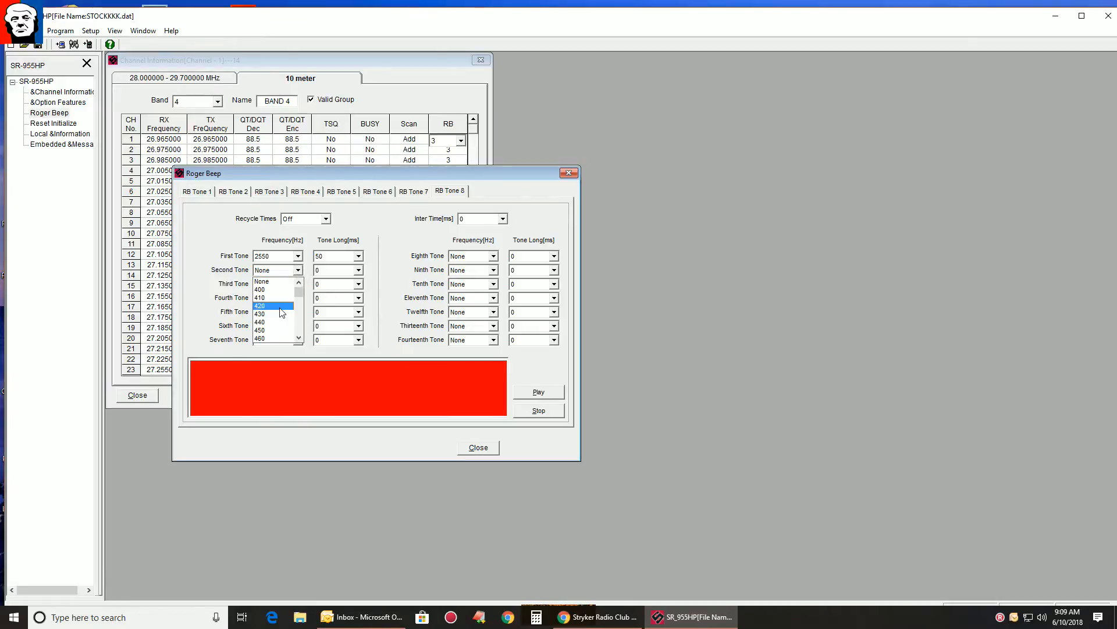
{"action": "left_click", "coordinate": [260, 305]}
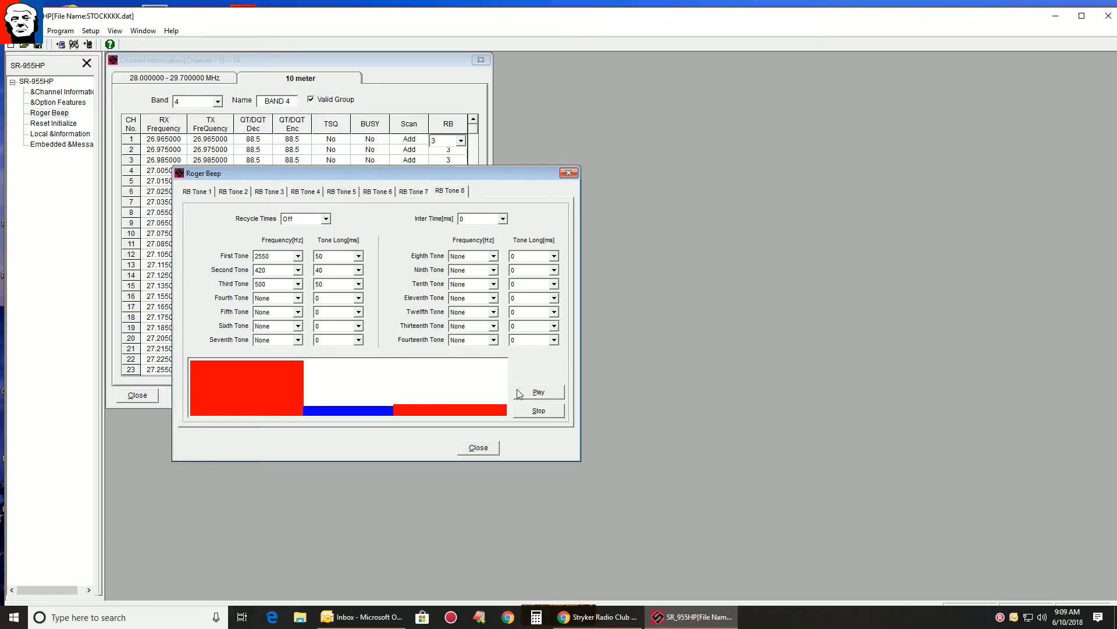
{"action": "mouse_move", "coordinate": [329, 380]}
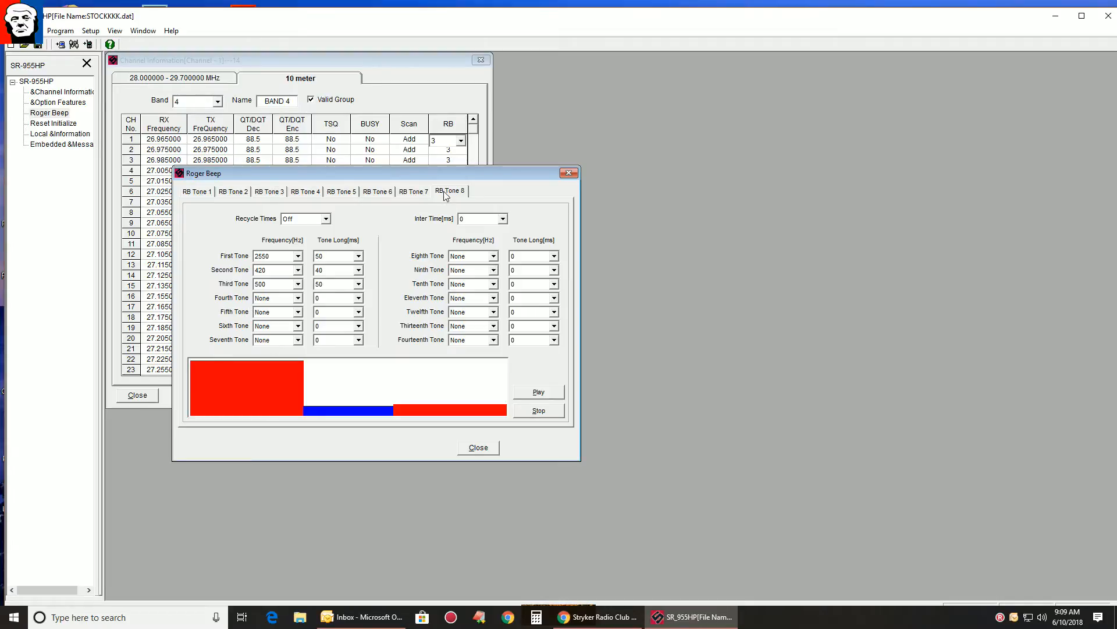
{"action": "mouse_move", "coordinate": [310, 341]}
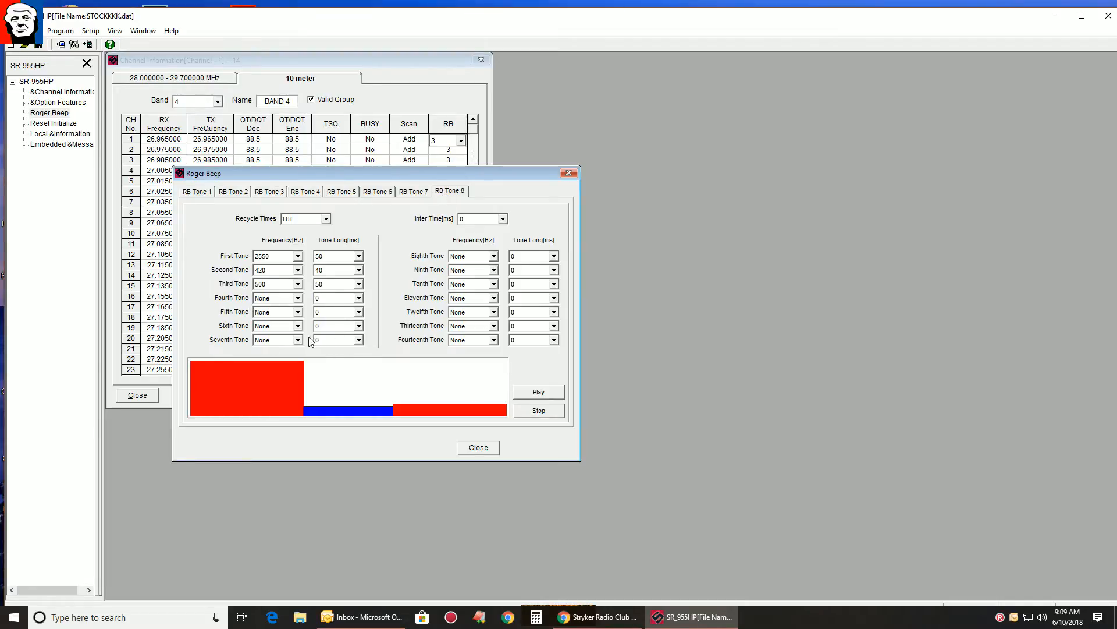
{"action": "left_click", "coordinate": [273, 339]}
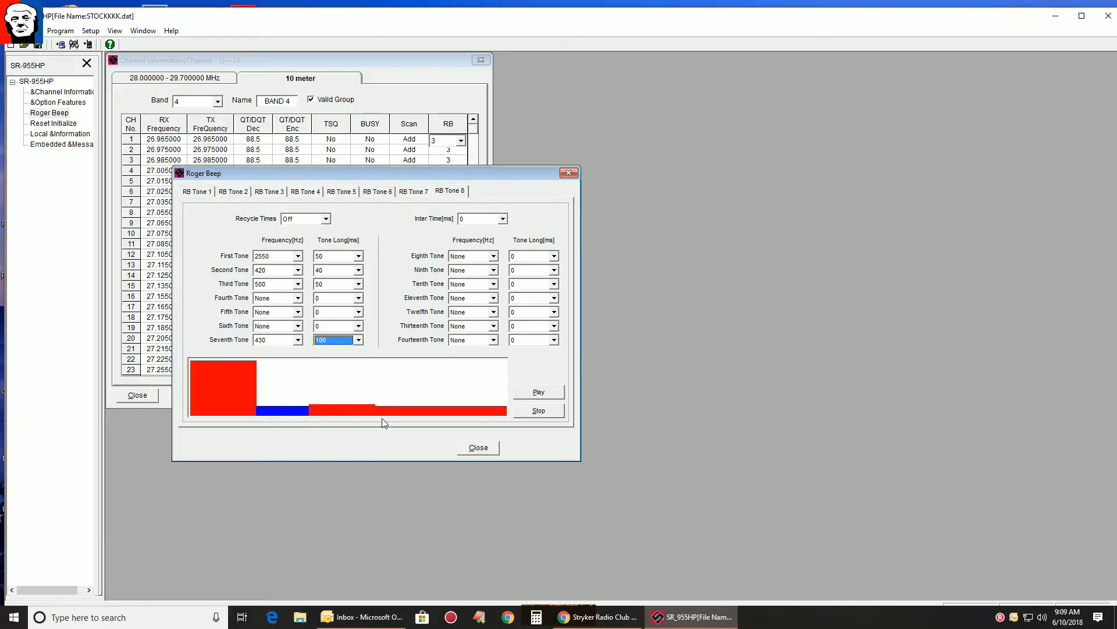
{"action": "mouse_move", "coordinate": [429, 378]}
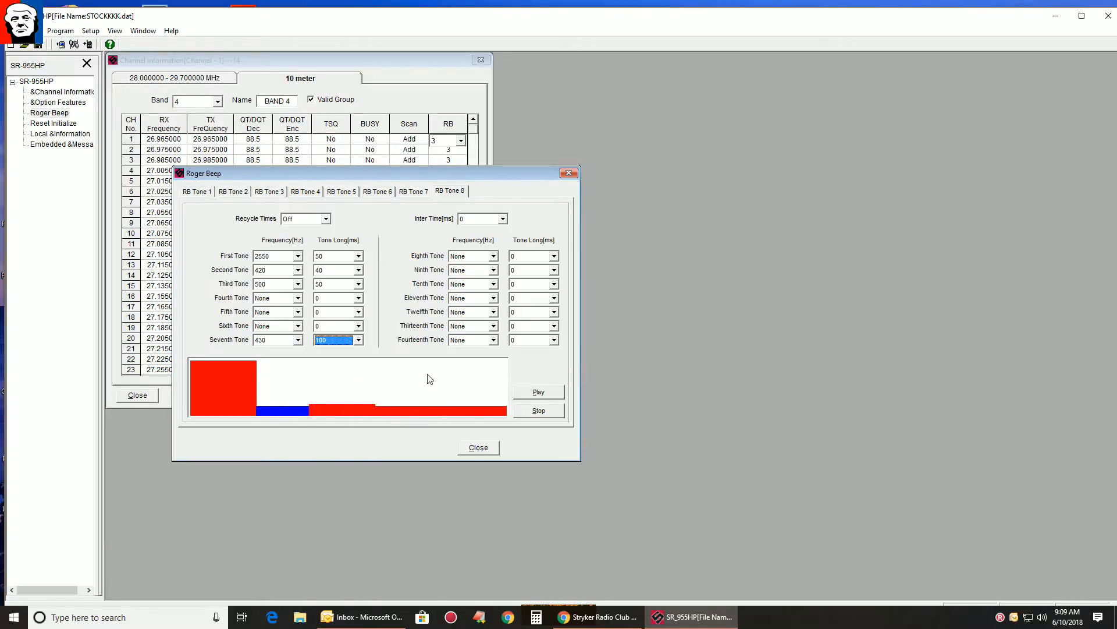
Step: Glance at the Program menu, then move the Roger Beep window off the channel table
{"action": "left_click", "coordinate": [59, 31]}
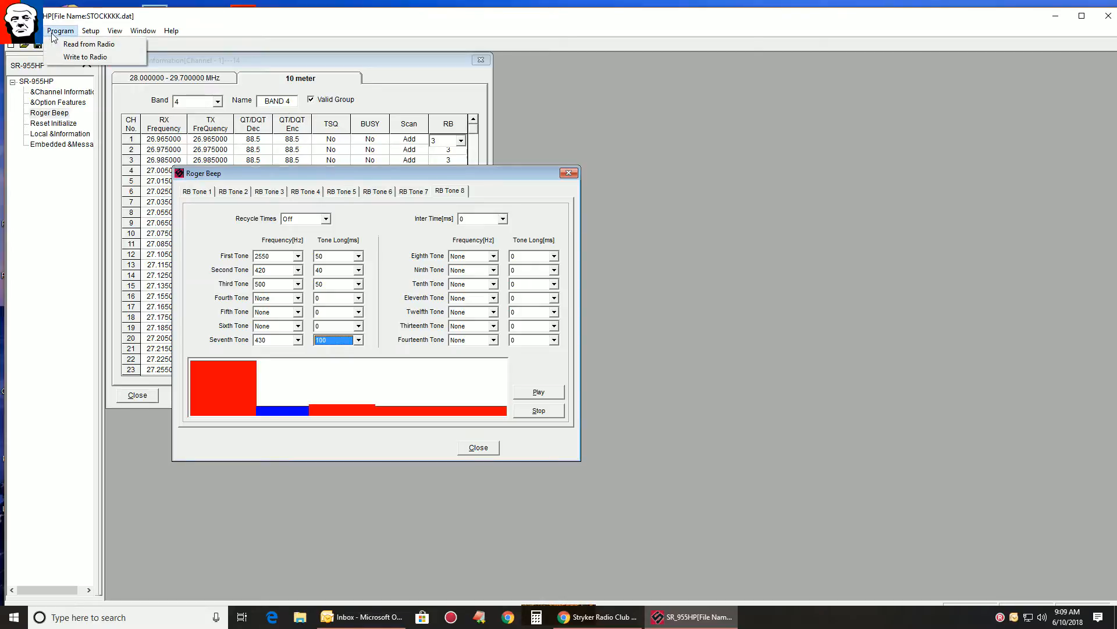
{"action": "mouse_move", "coordinate": [65, 73]}
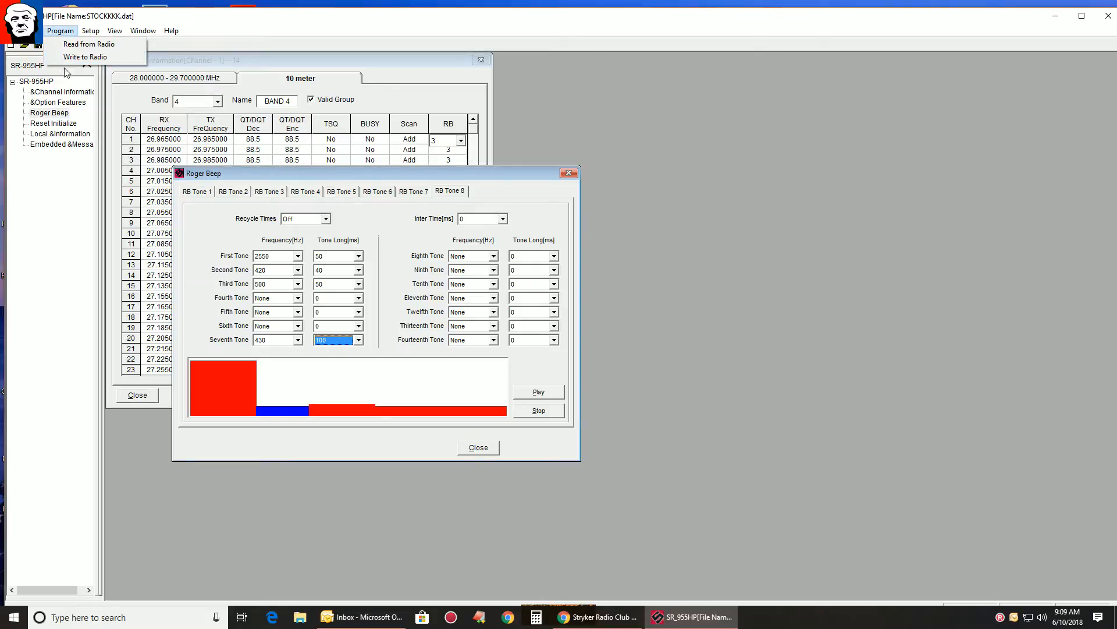
{"action": "left_click", "coordinate": [450, 189]}
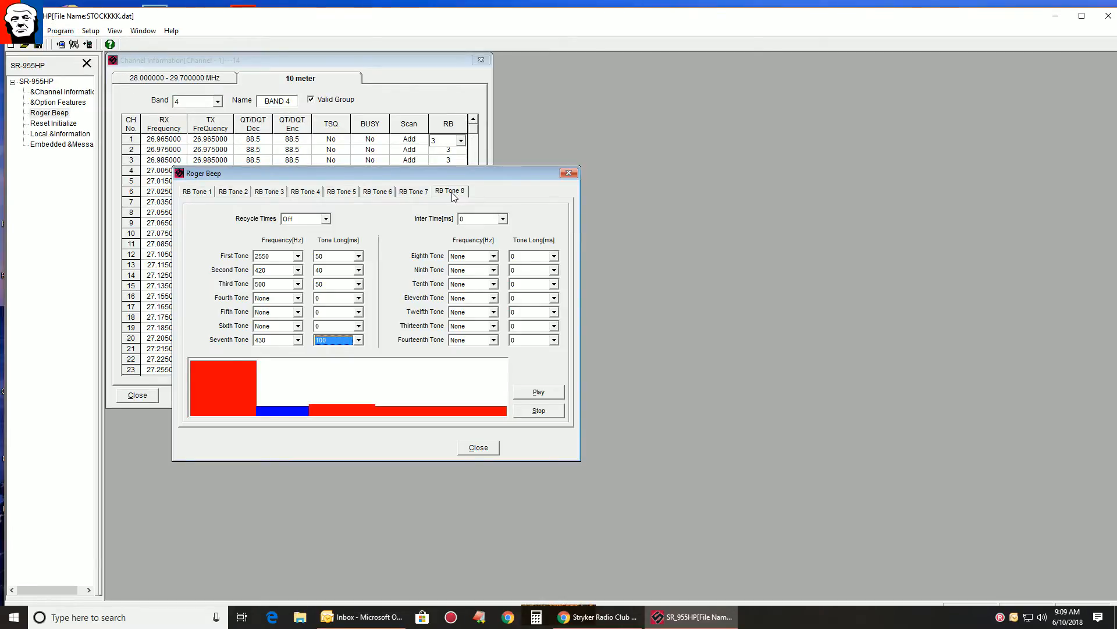
{"action": "left_click_drag", "start_coordinate": [375, 173], "coordinate": [774, 239]}
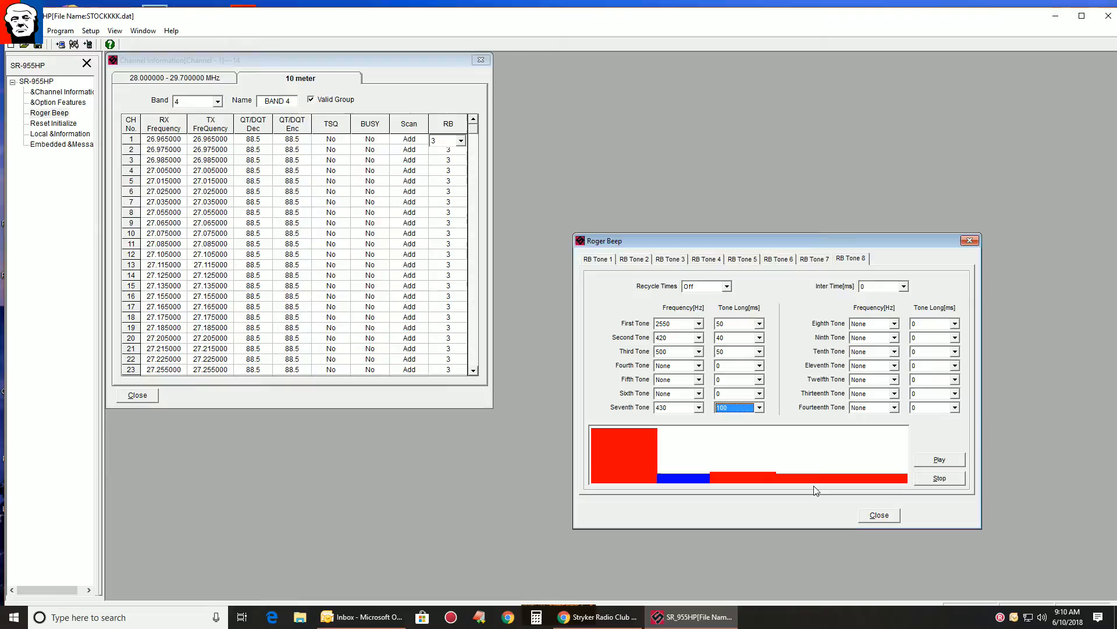
{"action": "mouse_move", "coordinate": [745, 359]}
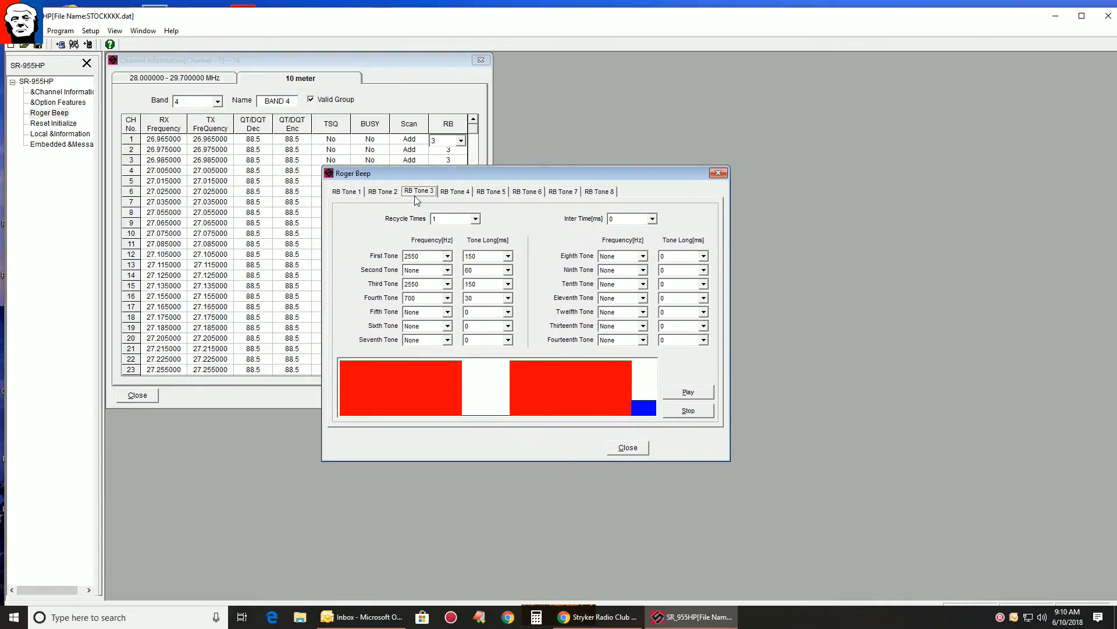
{"action": "mouse_move", "coordinate": [686, 392]}
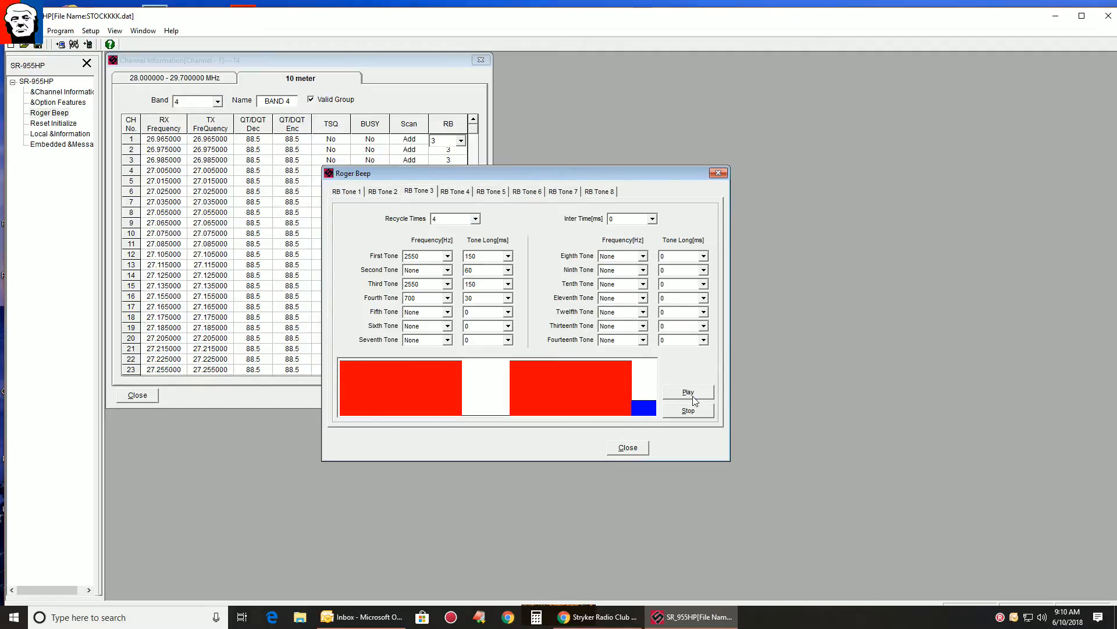
Step: Turn repeating off for RB Tone 3 and select its first tone frequency
{"action": "left_click", "coordinate": [476, 218]}
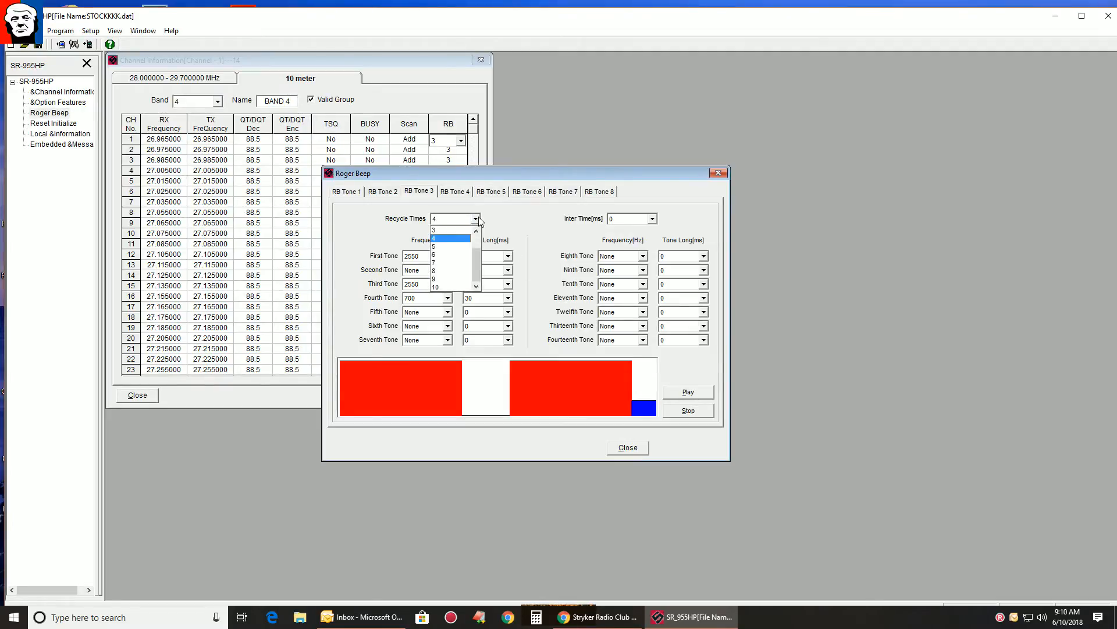
{"action": "left_click", "coordinate": [442, 217]}
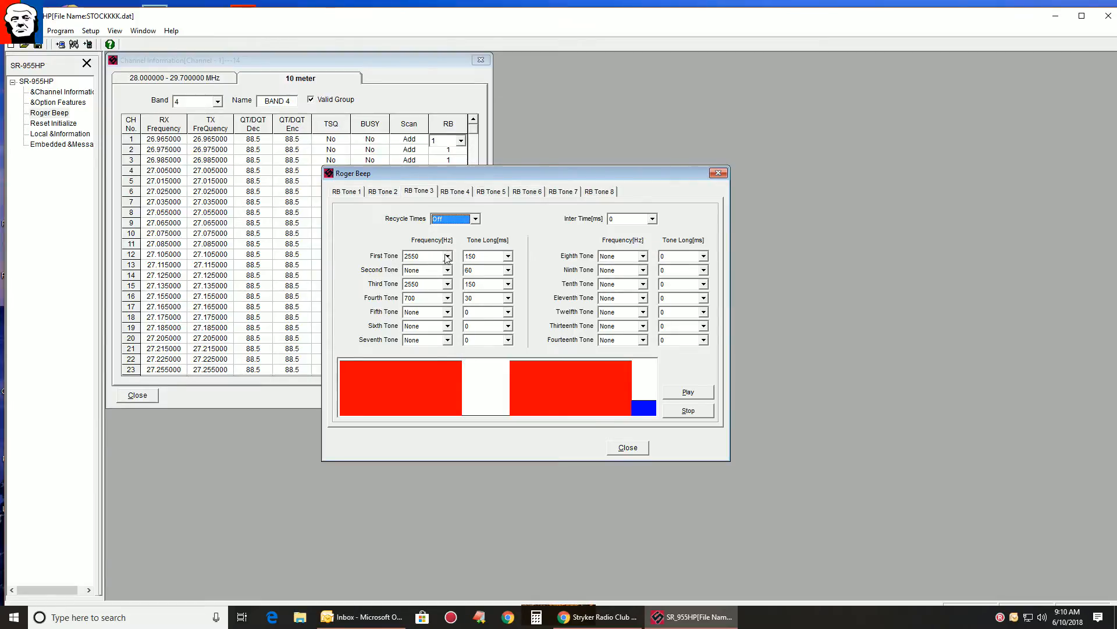
{"action": "left_click", "coordinate": [447, 256]}
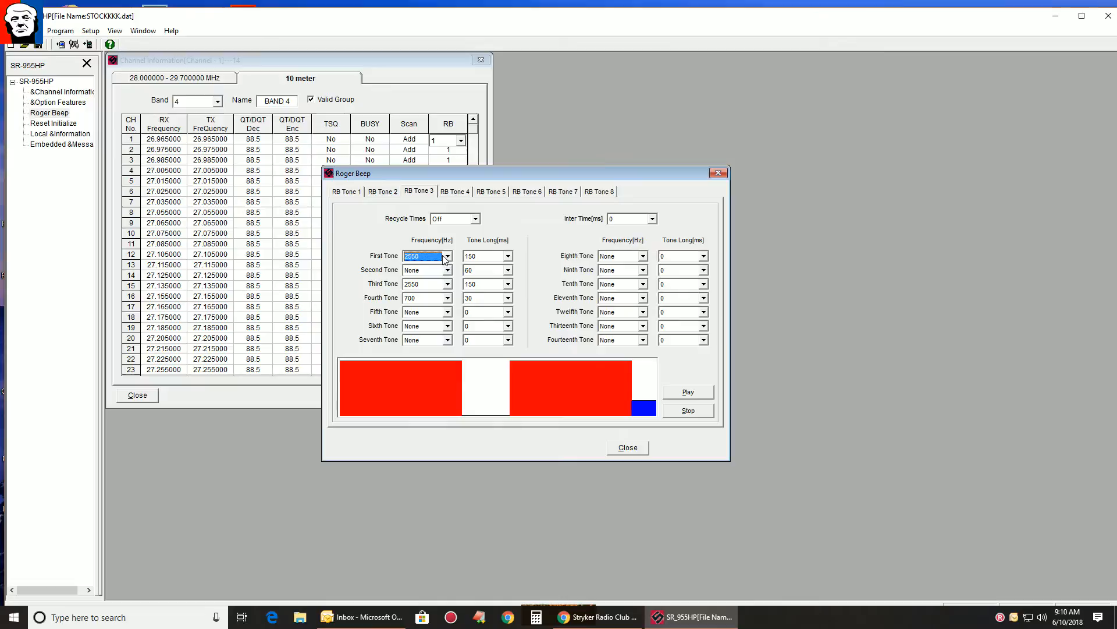
{"action": "mouse_move", "coordinate": [474, 265]}
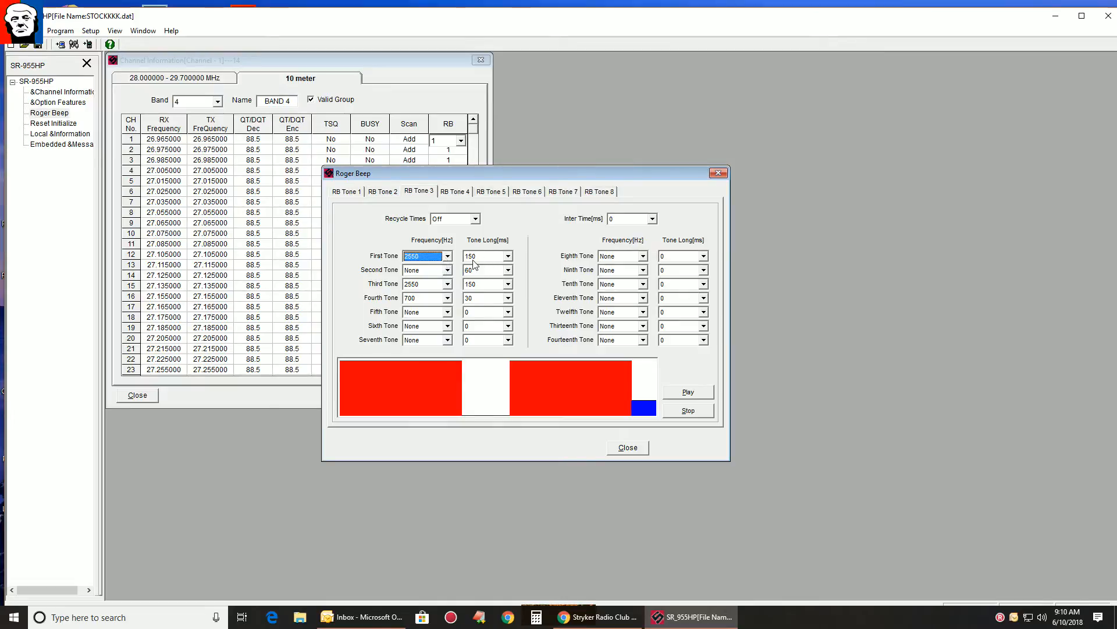
{"action": "mouse_move", "coordinate": [492, 262]}
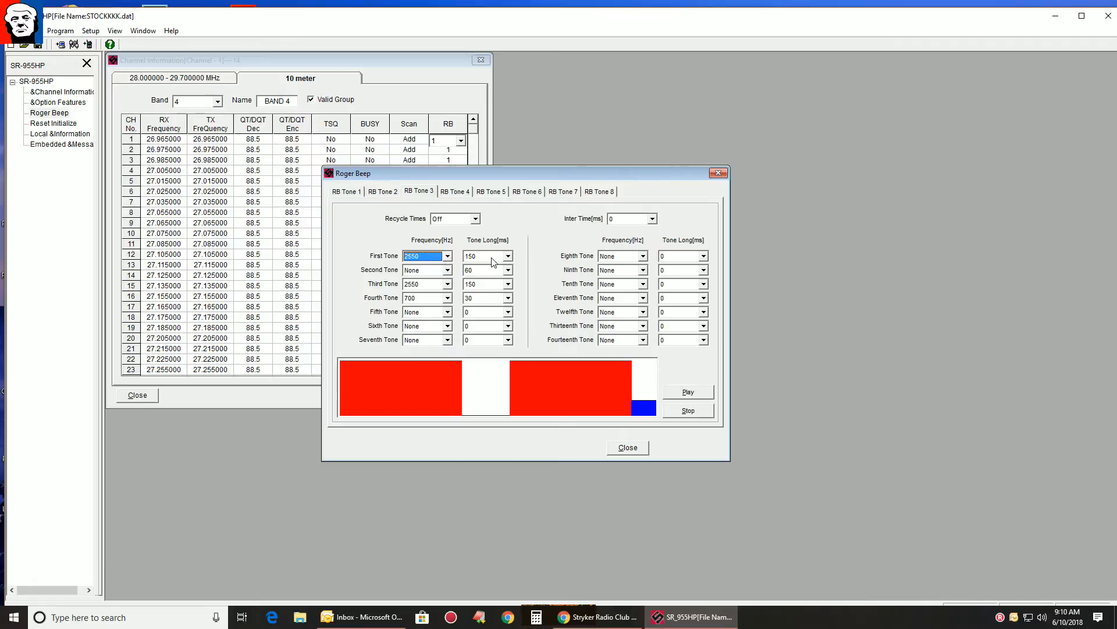
{"action": "mouse_move", "coordinate": [644, 227]}
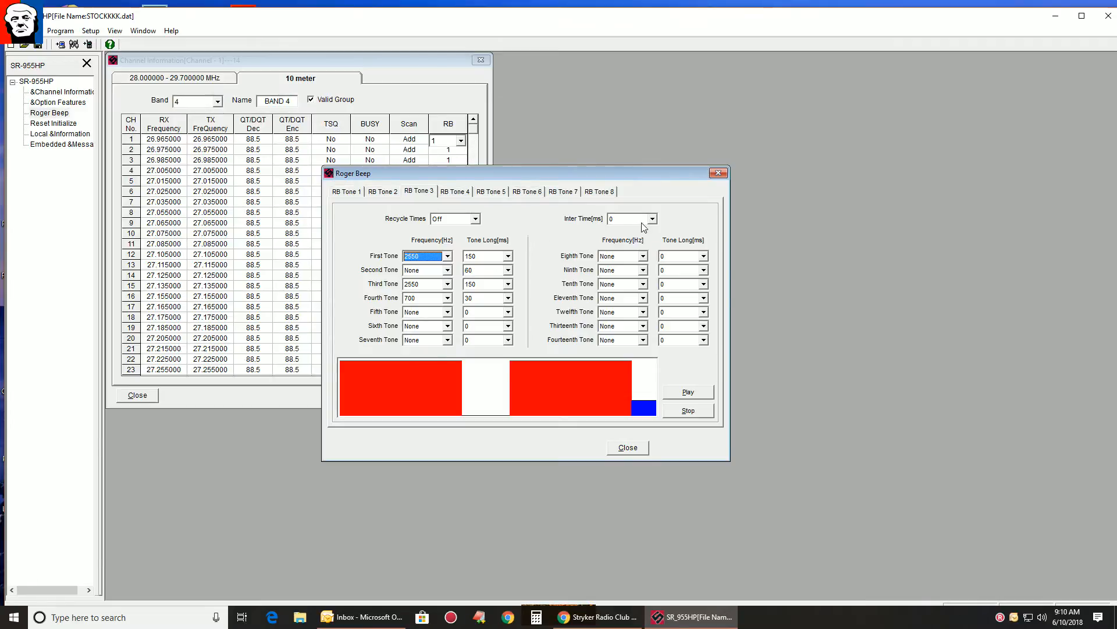
Step: Try 20 ms and other gaps between repeats for RB Tone 3, previewing the beep
{"action": "left_click", "coordinate": [649, 218]}
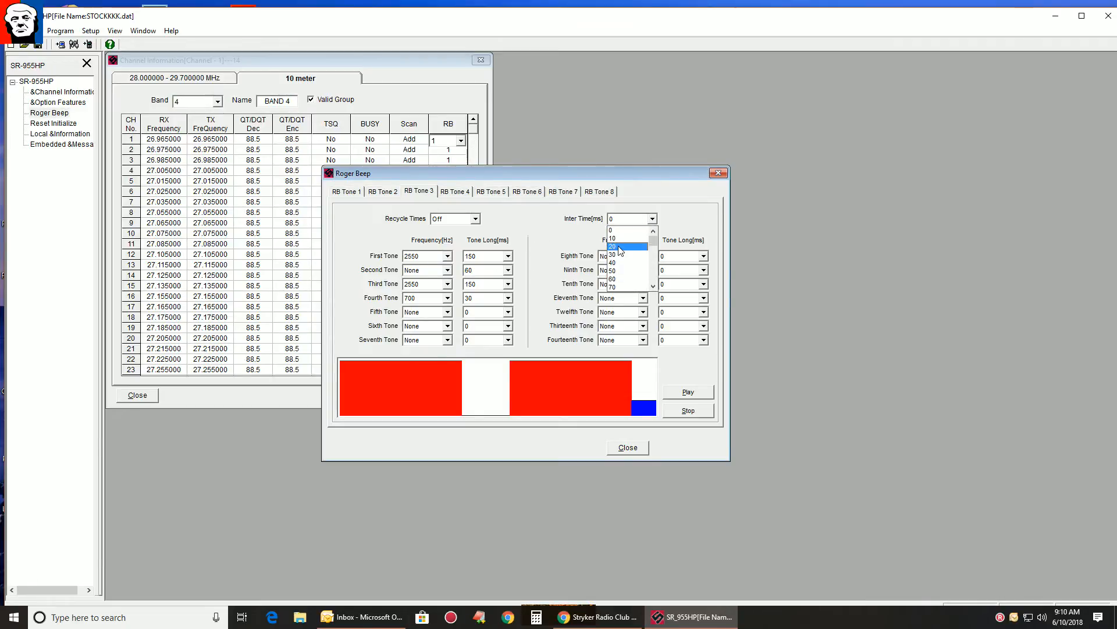
{"action": "left_click", "coordinate": [613, 247]}
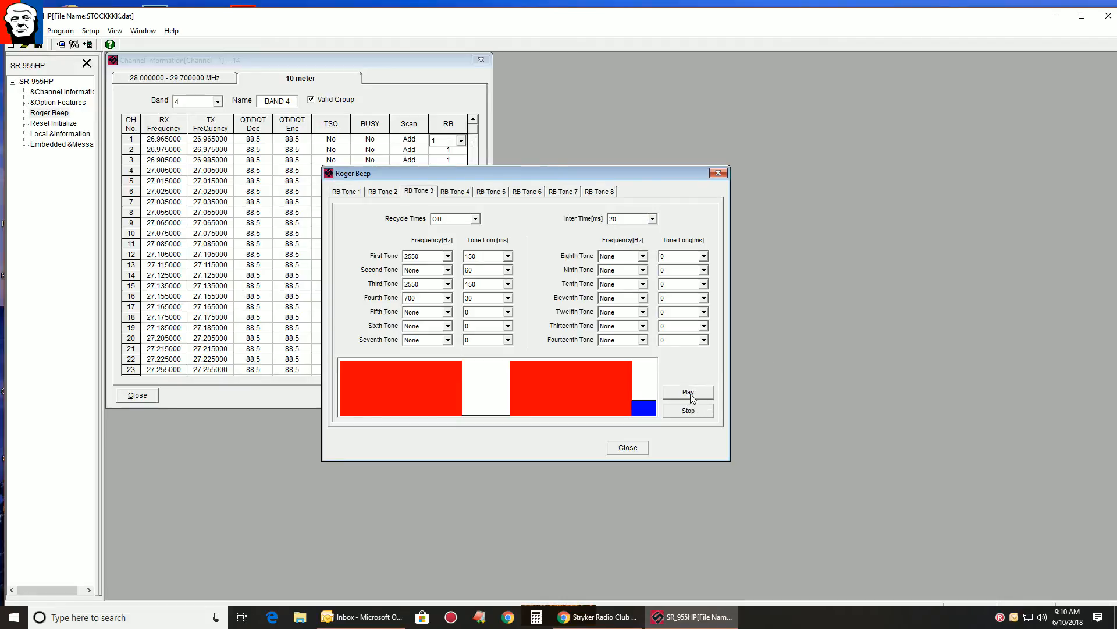
{"action": "left_click", "coordinate": [651, 219]}
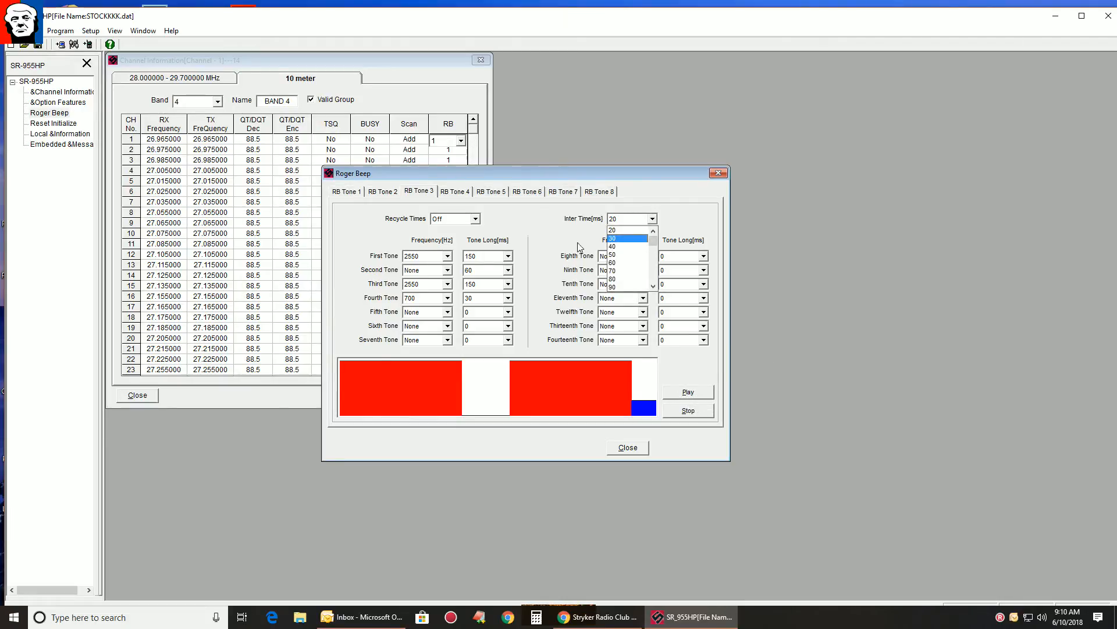
{"action": "left_click", "coordinate": [611, 229]}
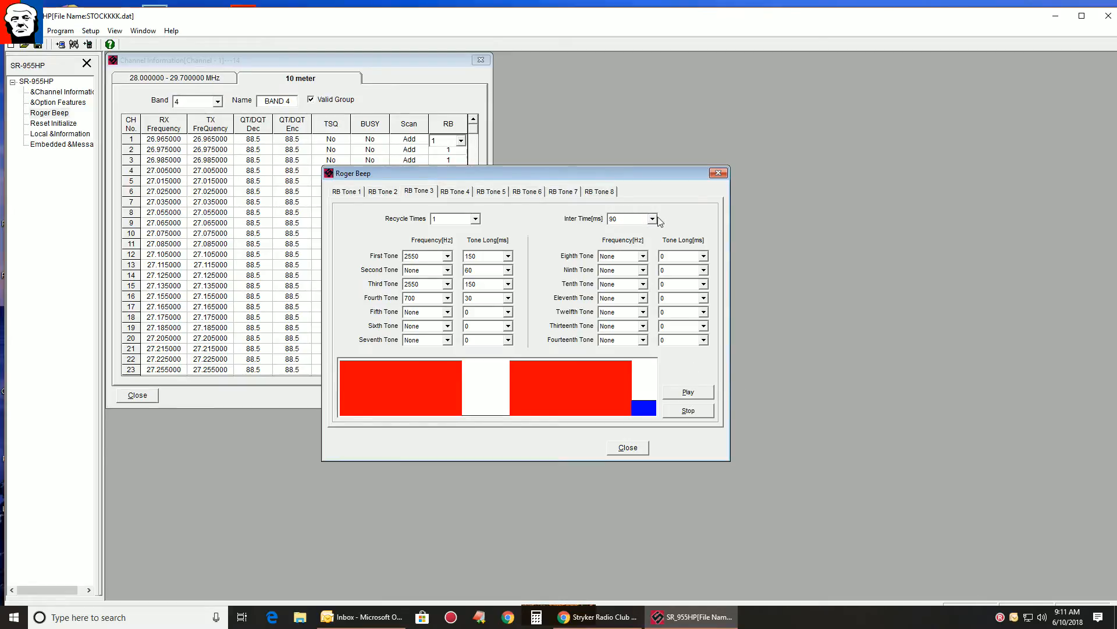
{"action": "left_click", "coordinate": [651, 218]}
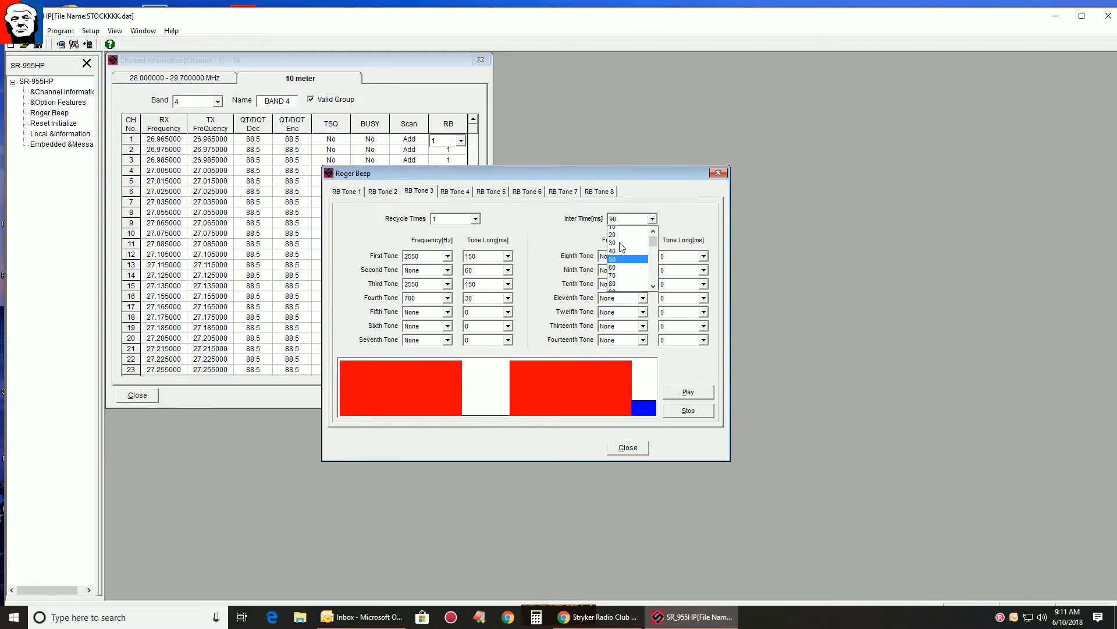
{"action": "left_click", "coordinate": [612, 256]}
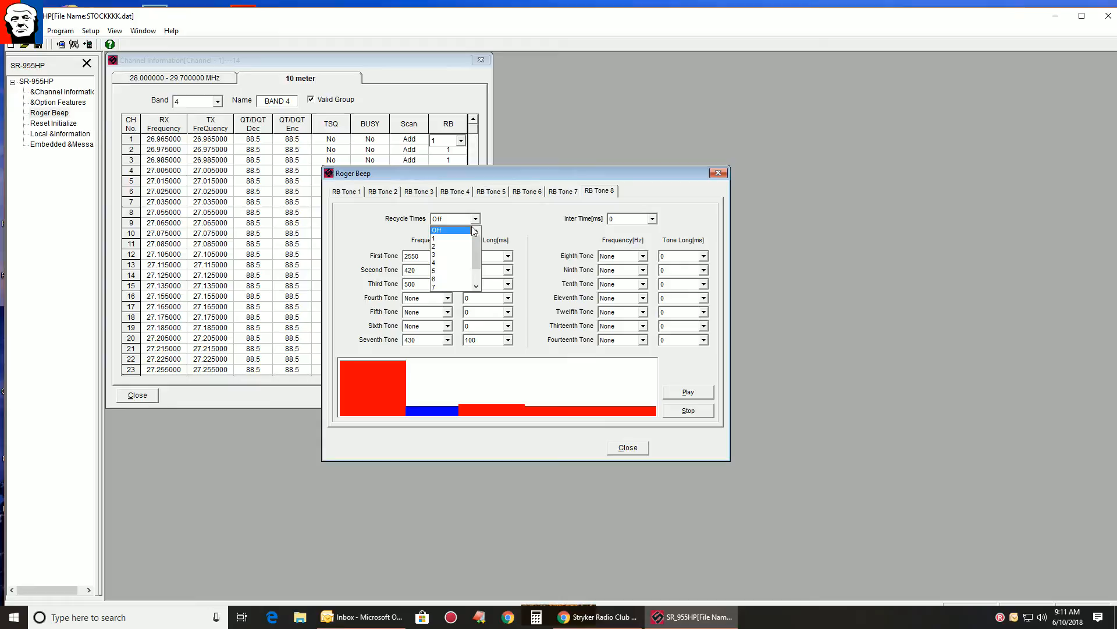
Step: Give RB Tone 8 a 2550 Hz fourth tone and a single repeat, previewing the beep
{"action": "left_click", "coordinate": [436, 230]}
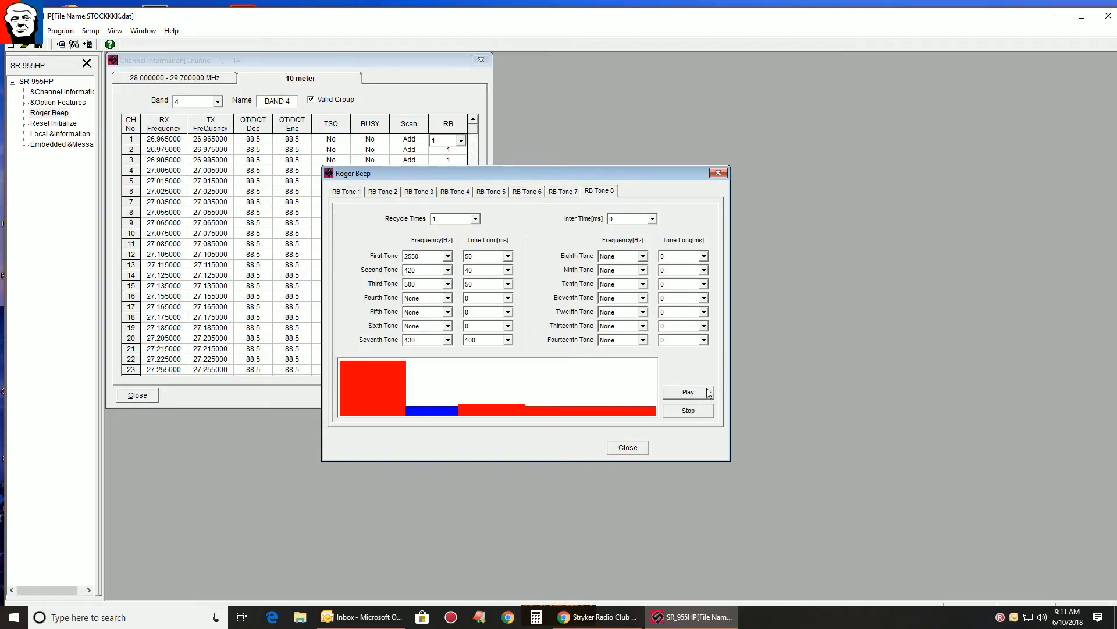
{"action": "left_click", "coordinate": [687, 391]}
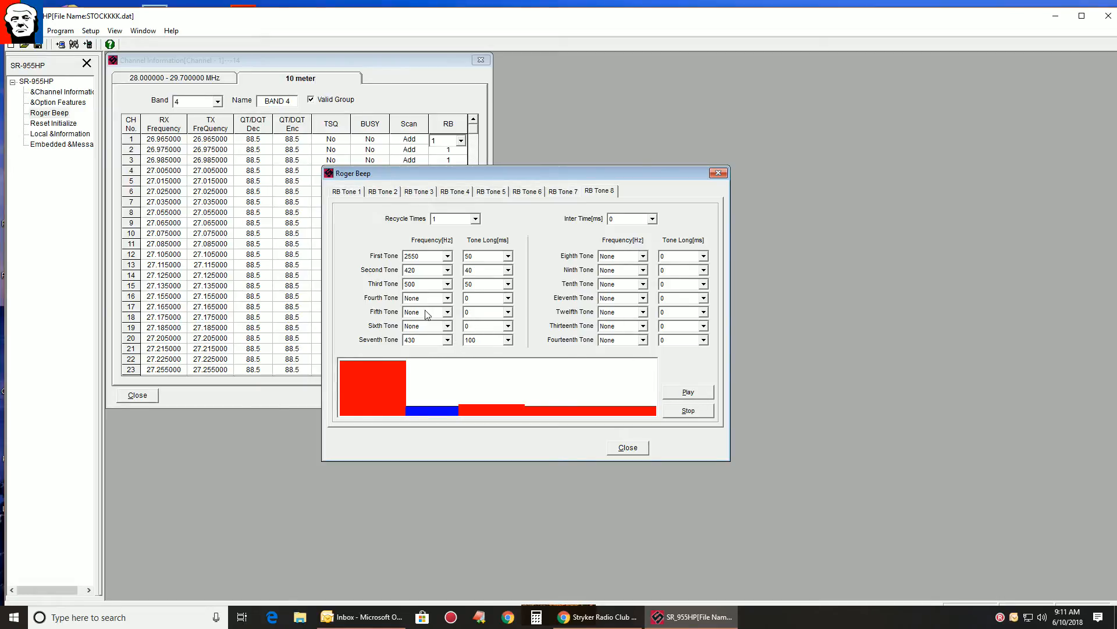
{"action": "left_click", "coordinate": [447, 312]}
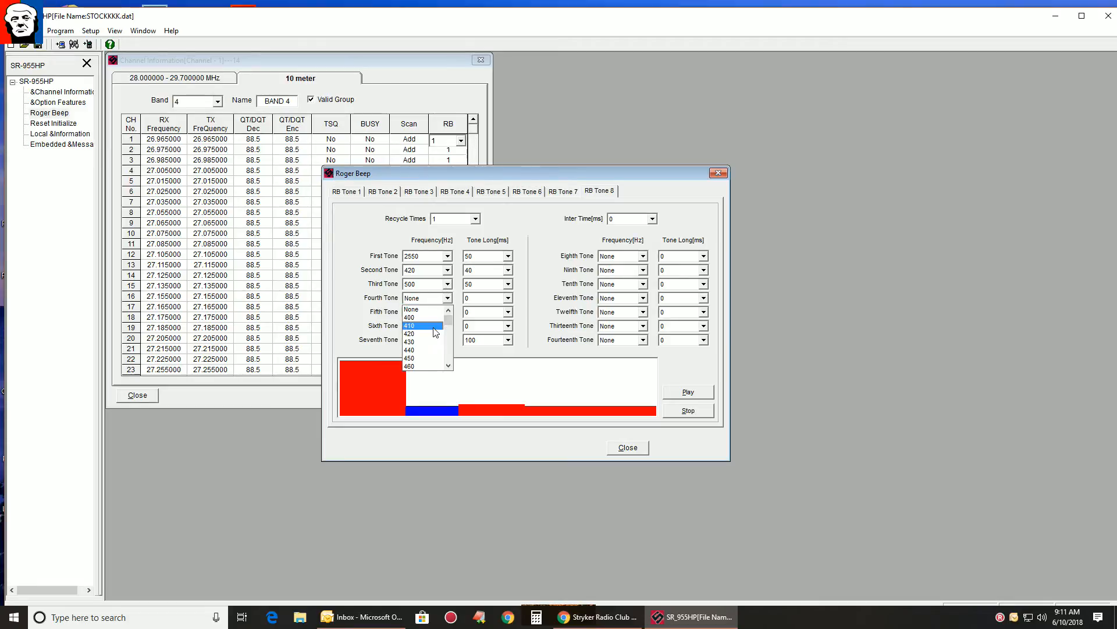
{"action": "scroll", "scroll_direction": "down", "scroll_amount": 3}
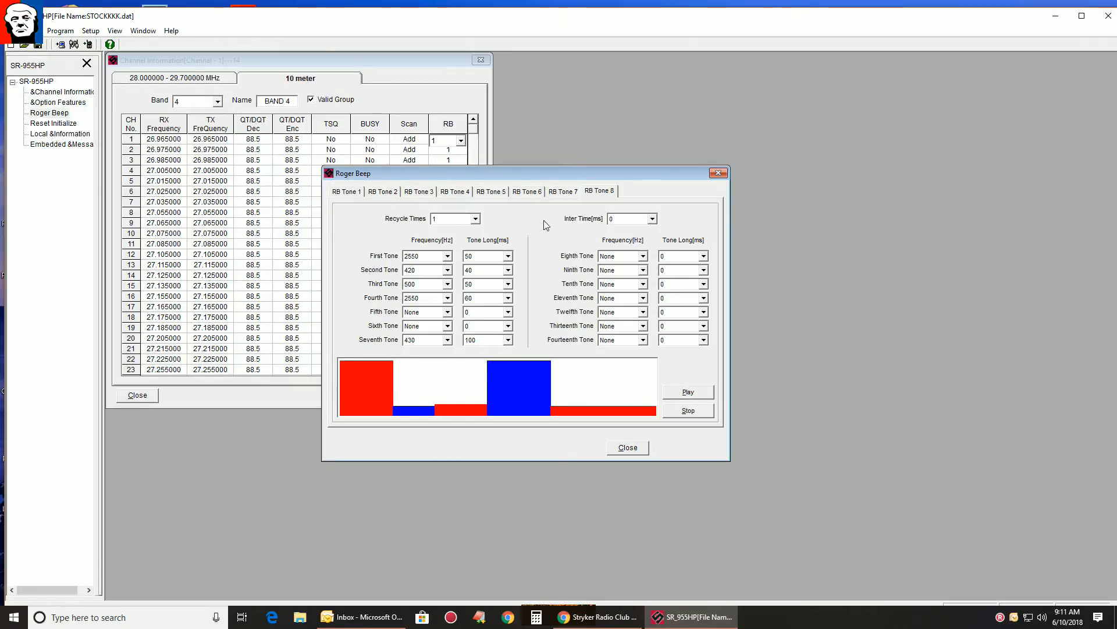
{"action": "left_click", "coordinate": [452, 217]}
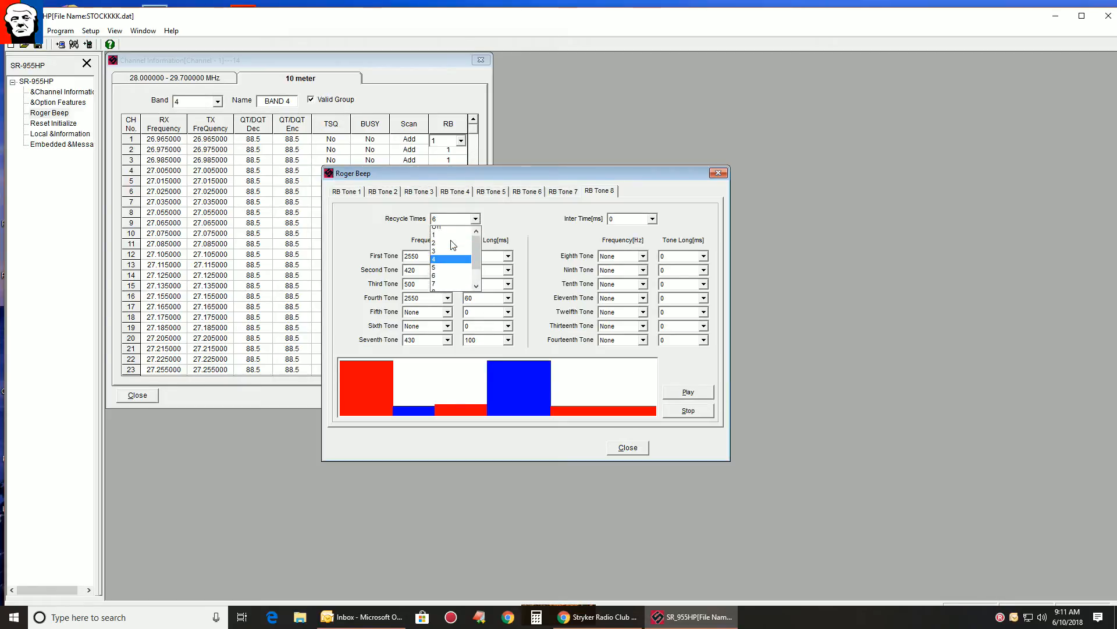
{"action": "left_click", "coordinate": [433, 249]}
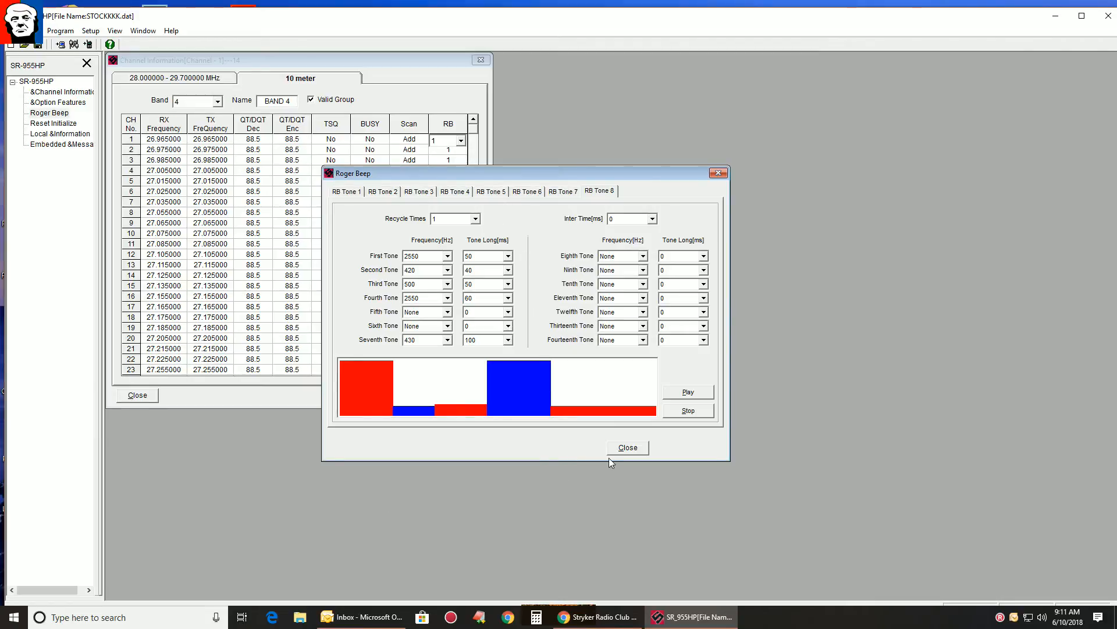
Step: Assign roger beep 8 to channel 1, then return to the Roger Beep settings
{"action": "left_click", "coordinate": [626, 447]}
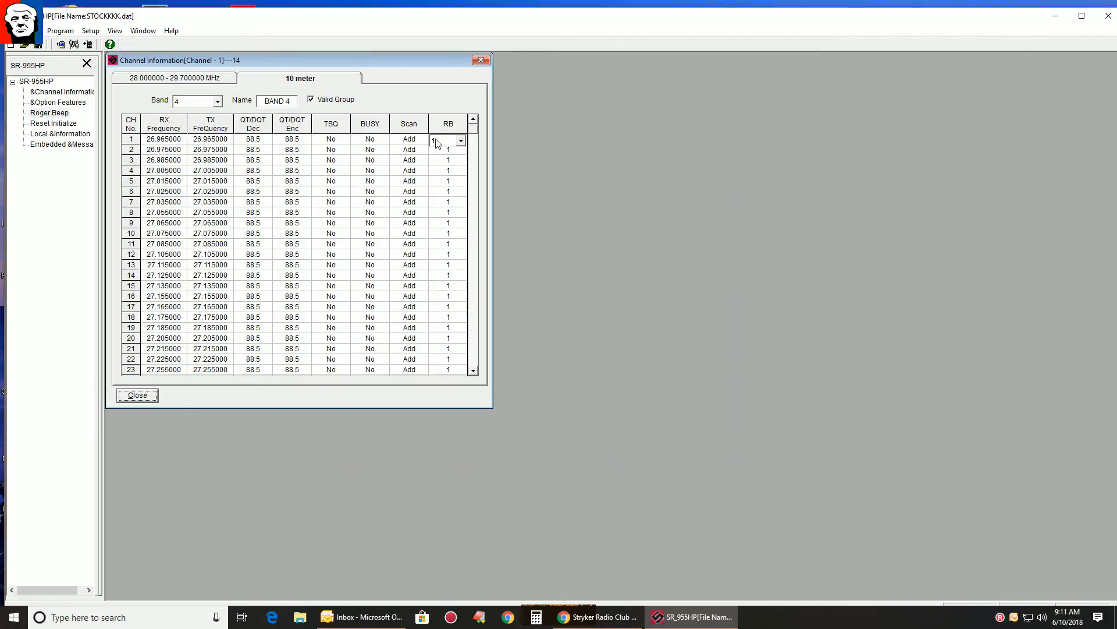
{"action": "left_click", "coordinate": [461, 141]}
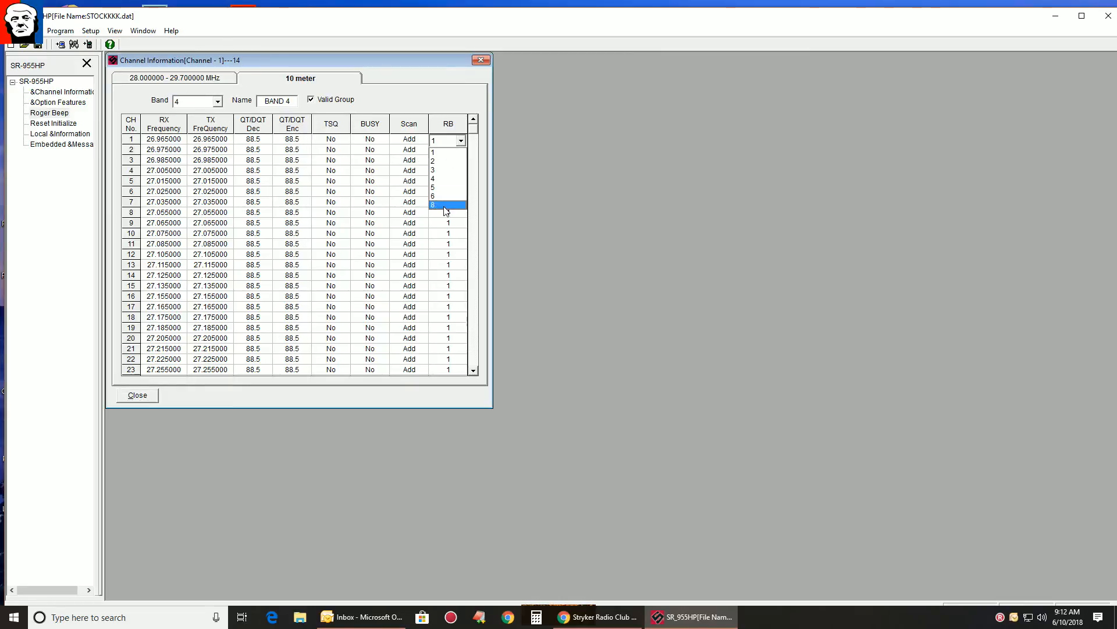
{"action": "left_click", "coordinate": [433, 205]}
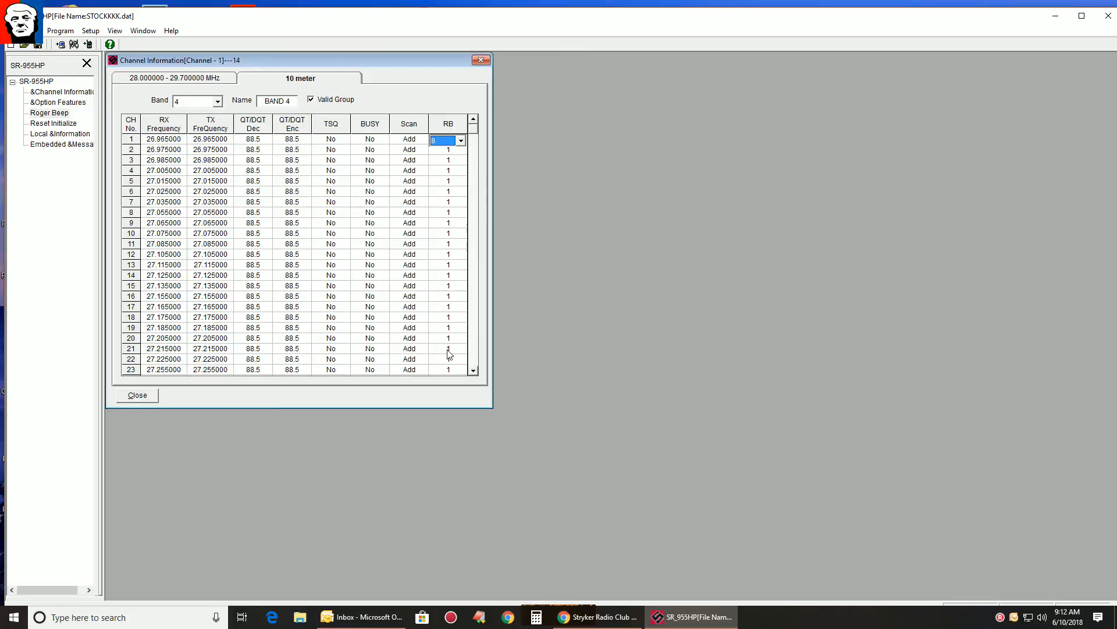
{"action": "left_click", "coordinate": [59, 30]}
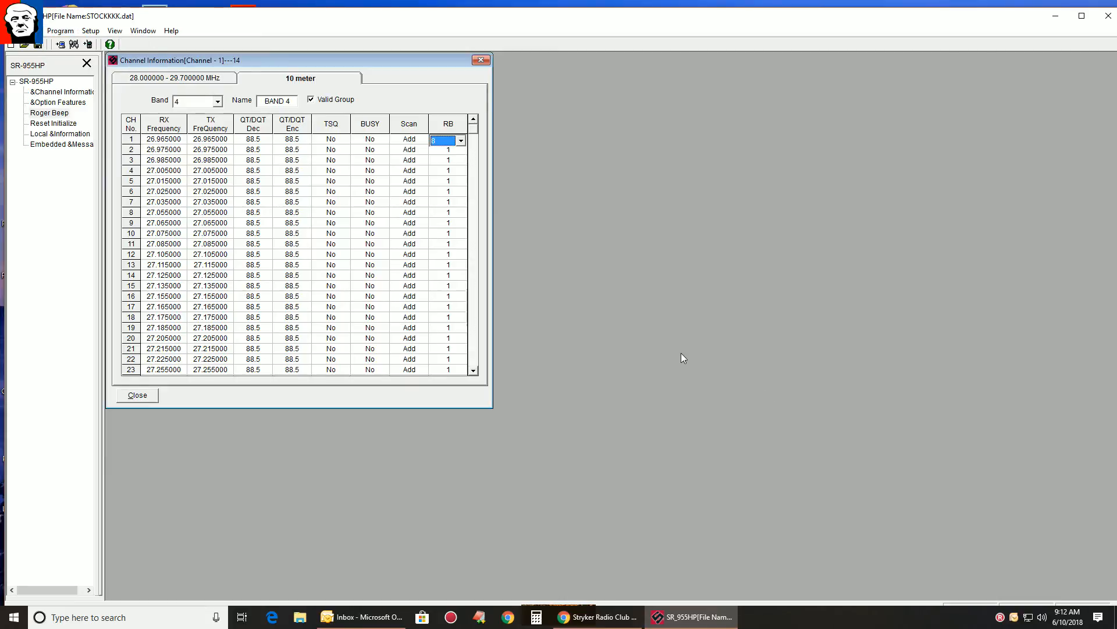
{"action": "mouse_move", "coordinate": [431, 316]}
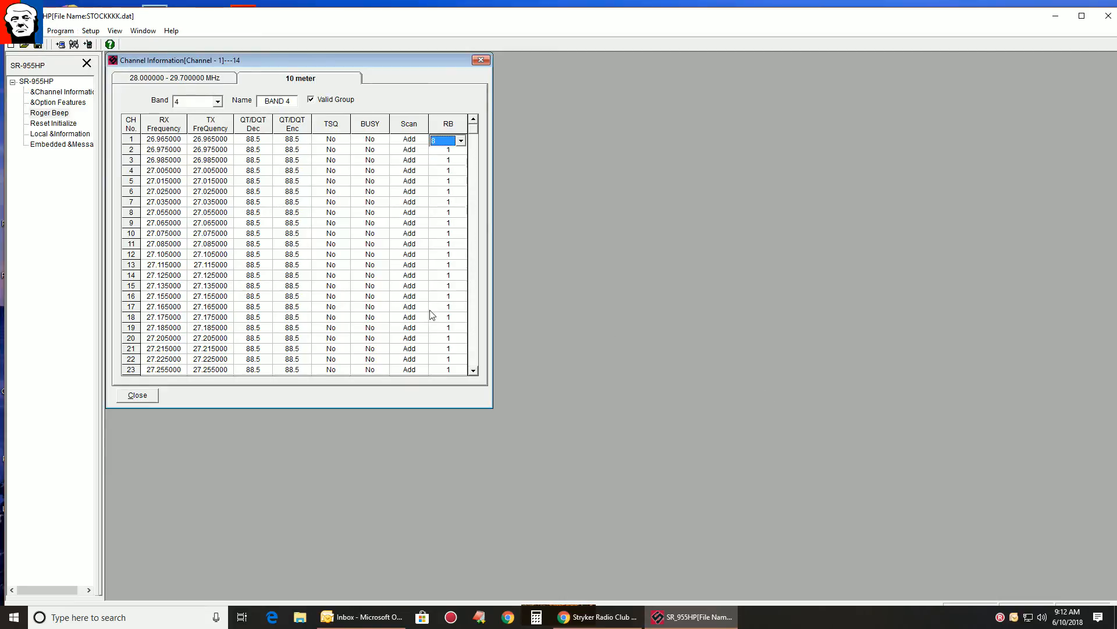
{"action": "mouse_move", "coordinate": [463, 344]}
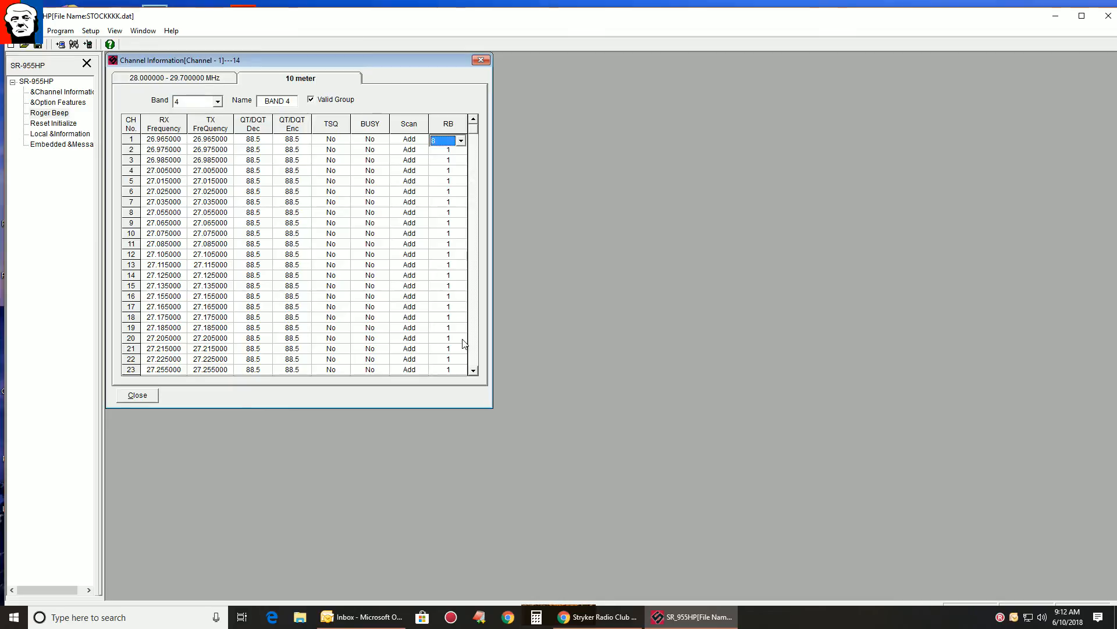
{"action": "left_click", "coordinate": [49, 113]}
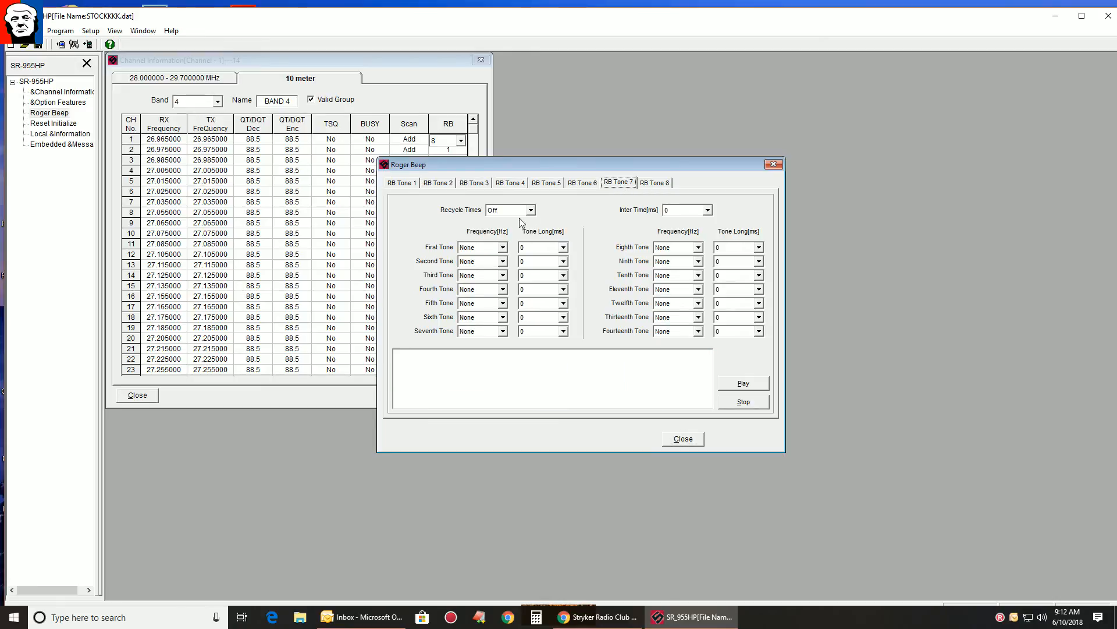
Step: Make RB Tone 7 repeat once with a 400 Hz first tone and preview it
{"action": "left_click", "coordinate": [530, 209]}
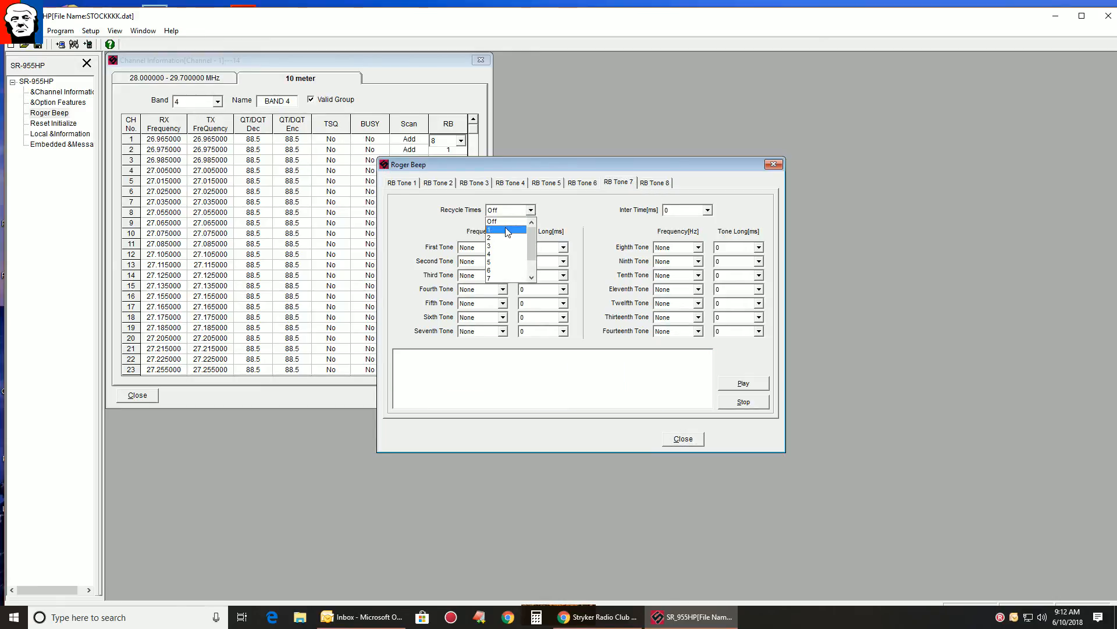
{"action": "left_click", "coordinate": [504, 230]}
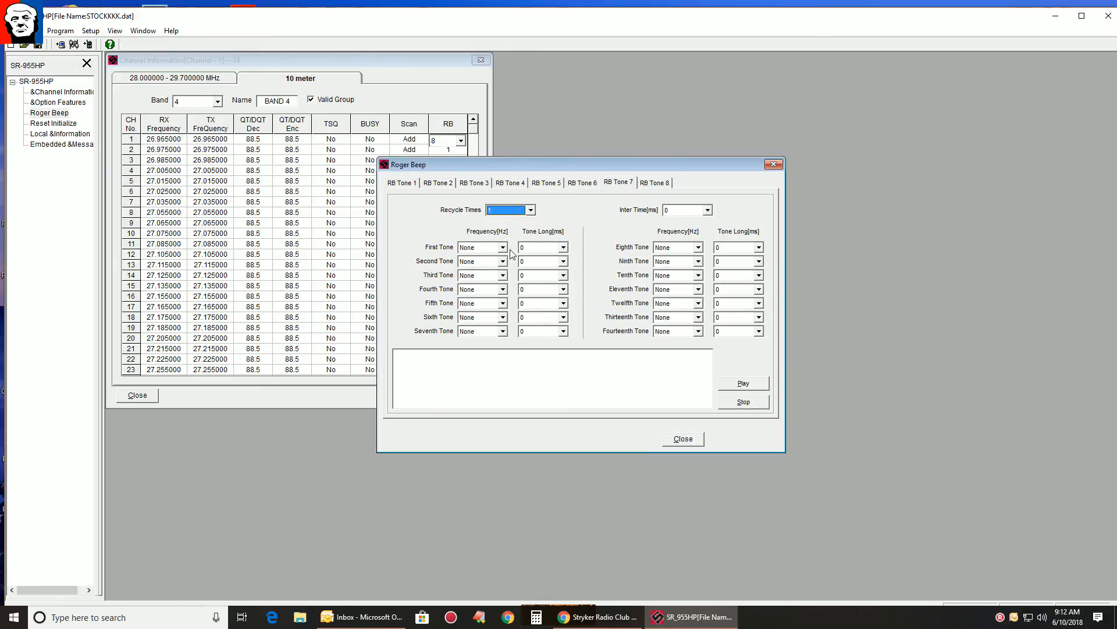
{"action": "left_click", "coordinate": [564, 247]}
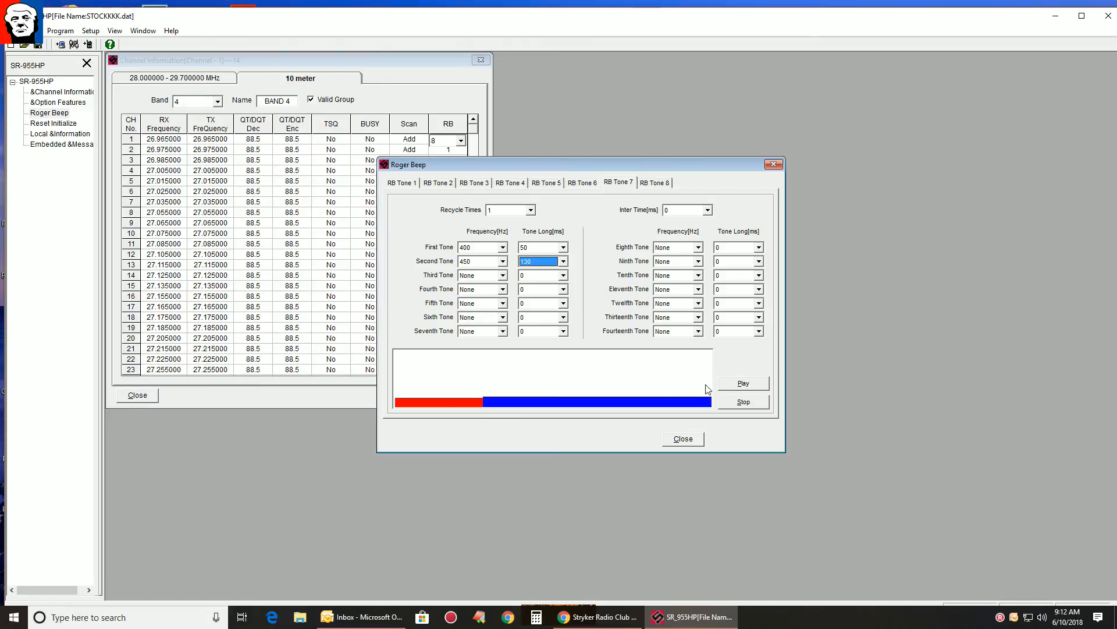
{"action": "left_click", "coordinate": [743, 383]}
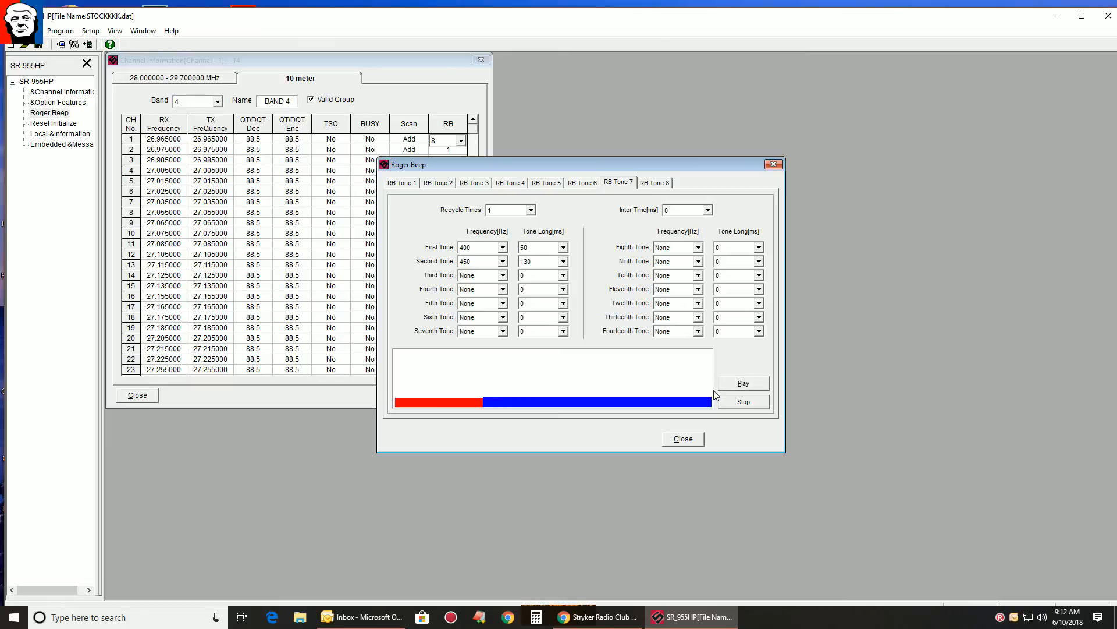
{"action": "mouse_move", "coordinate": [589, 420]}
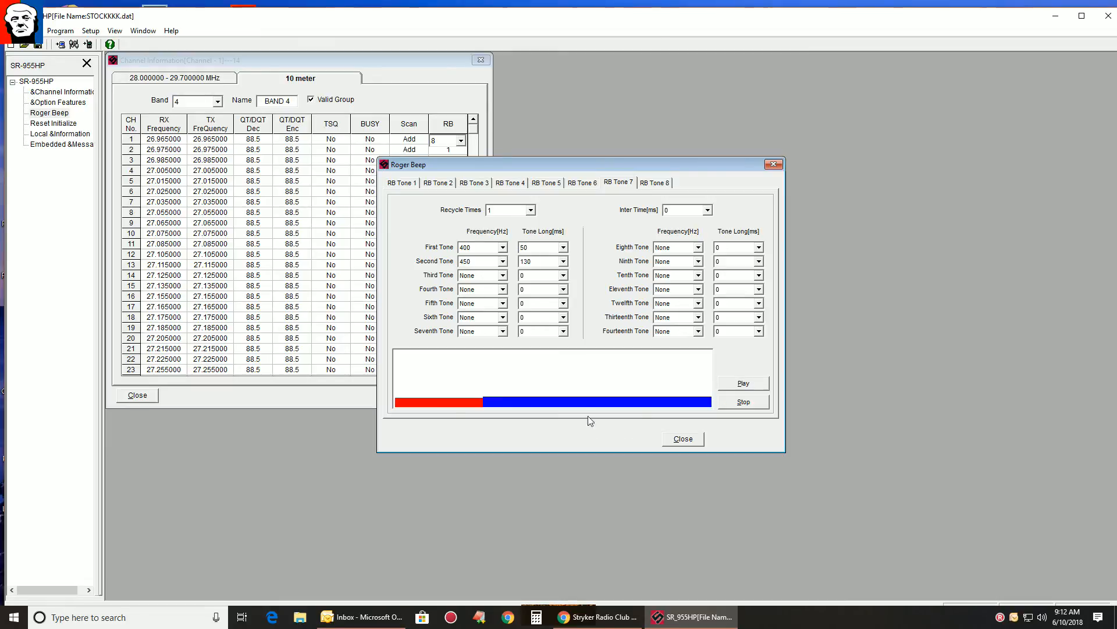
{"action": "mouse_move", "coordinate": [450, 379]}
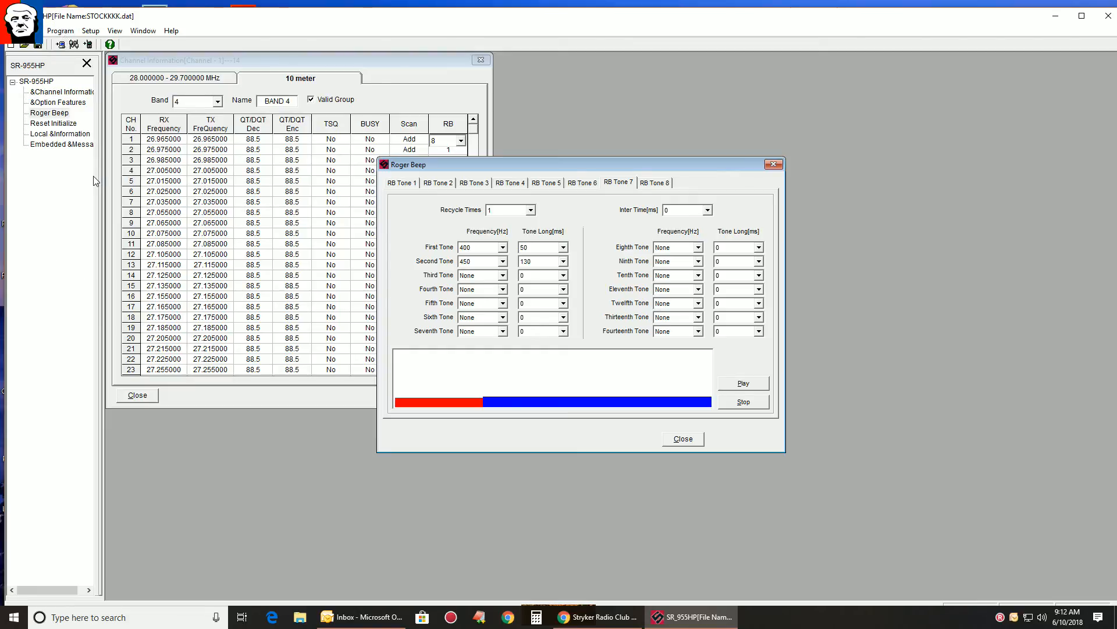
{"action": "left_click", "coordinate": [474, 182]}
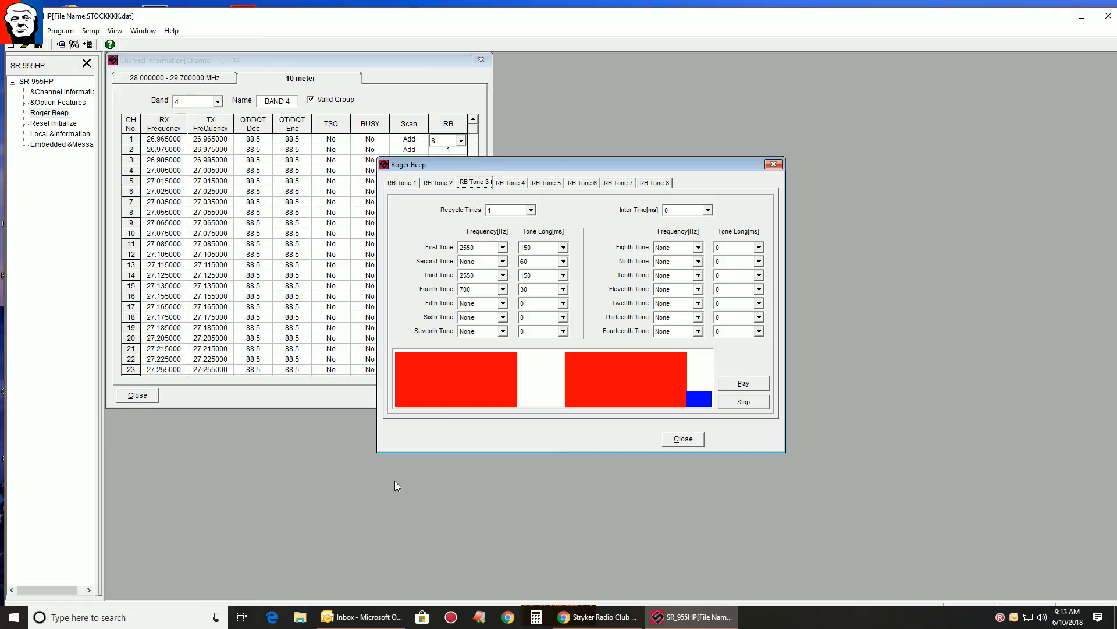
{"action": "mouse_move", "coordinate": [665, 196]}
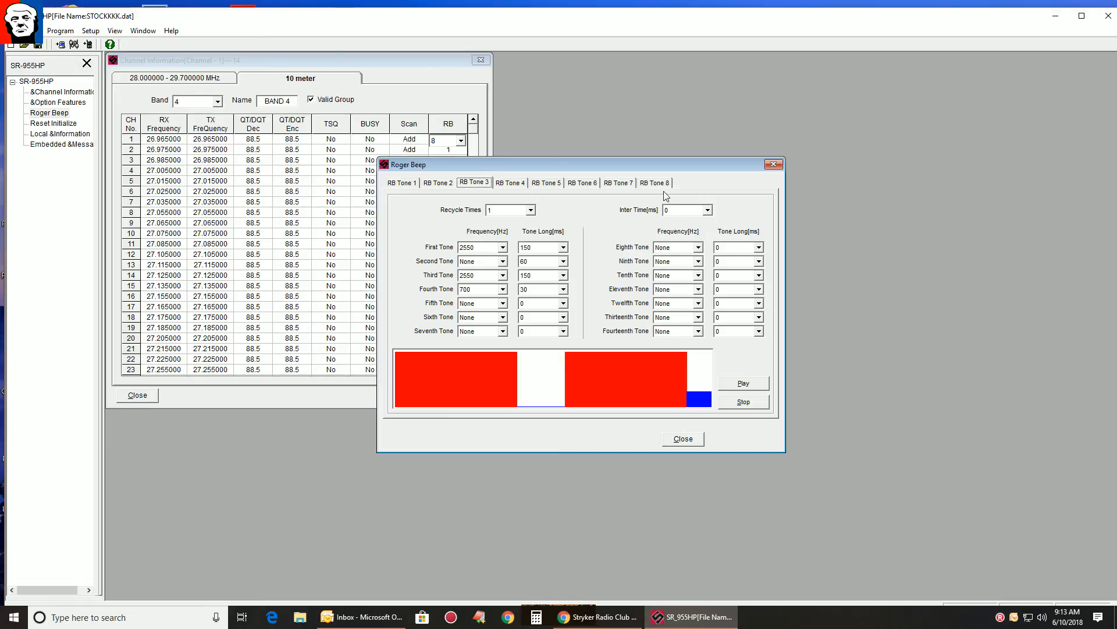
{"action": "left_click", "coordinate": [654, 183]}
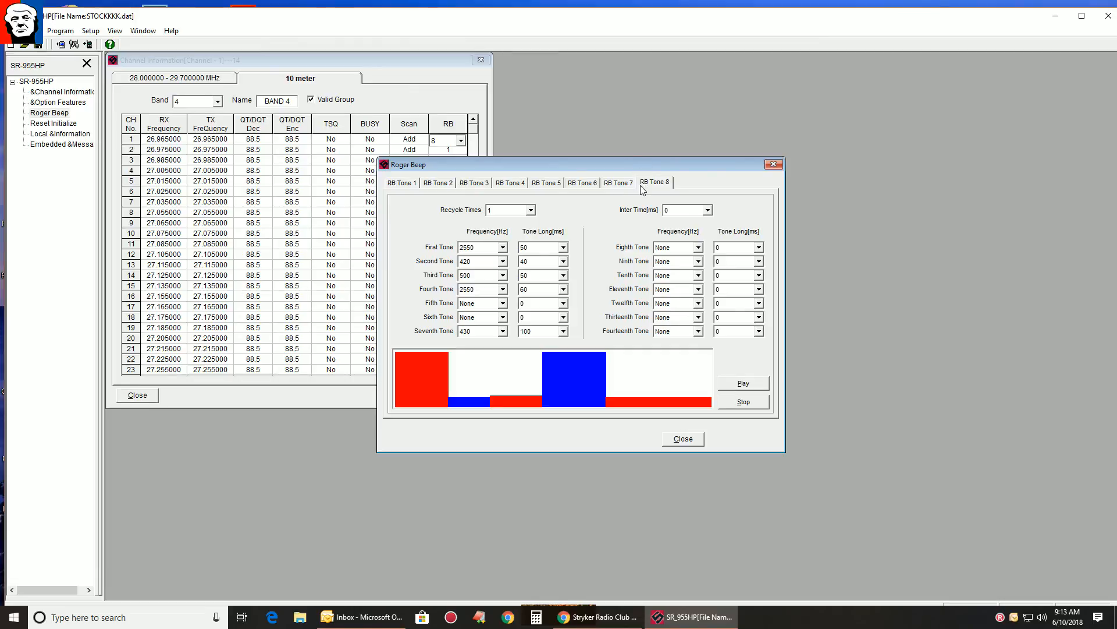
{"action": "mouse_move", "coordinate": [1091, 37]}
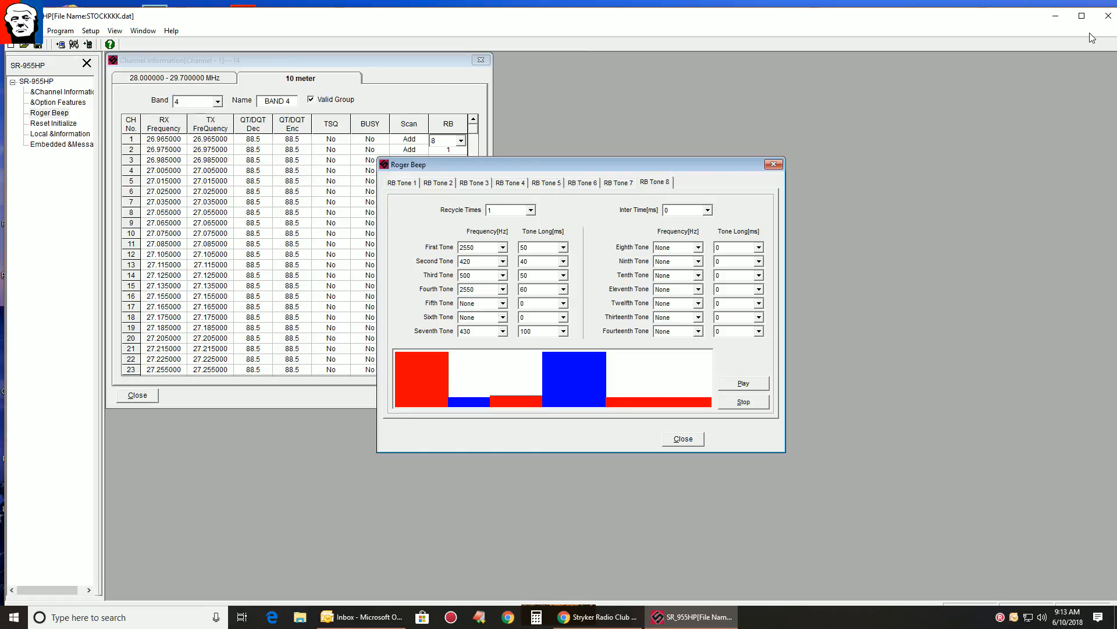
{"action": "mouse_move", "coordinate": [482, 229]}
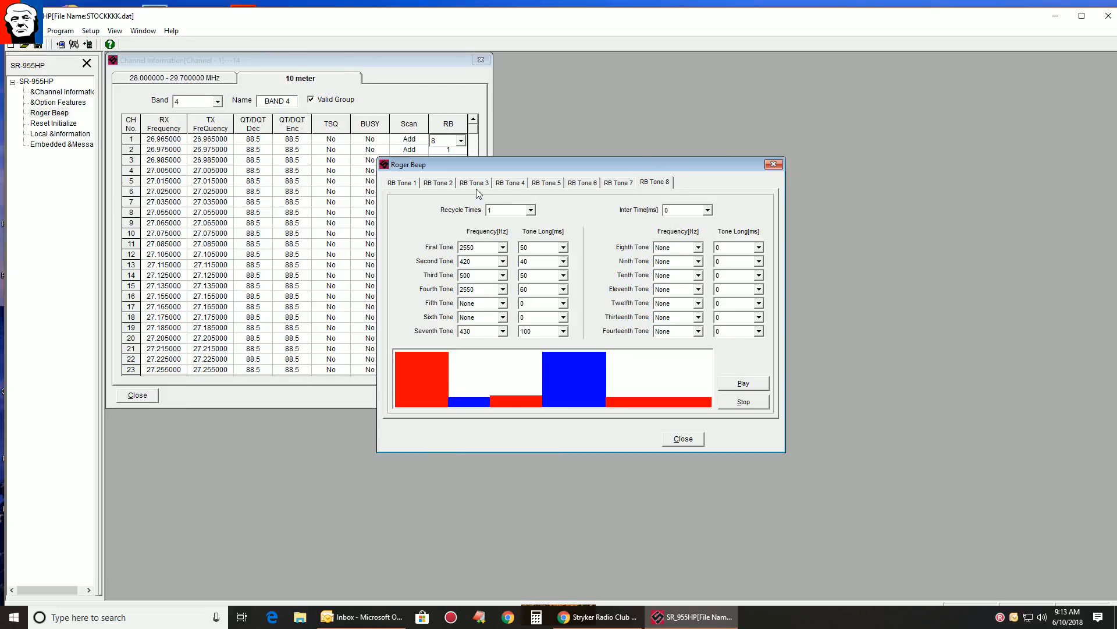
{"action": "left_click", "coordinate": [474, 183]}
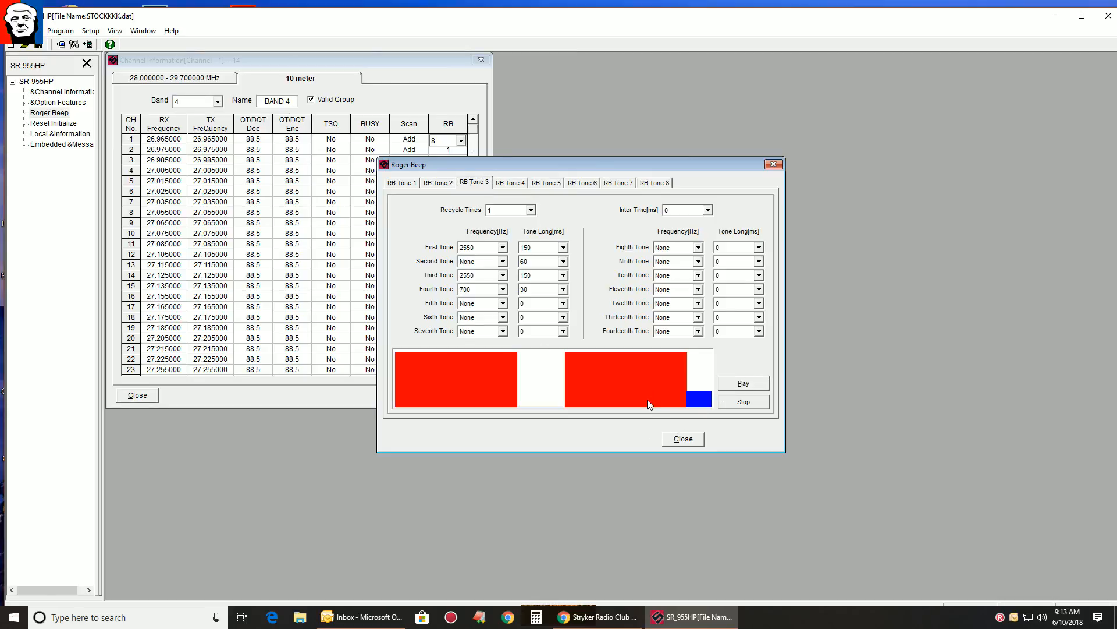
{"action": "left_click", "coordinate": [503, 247]}
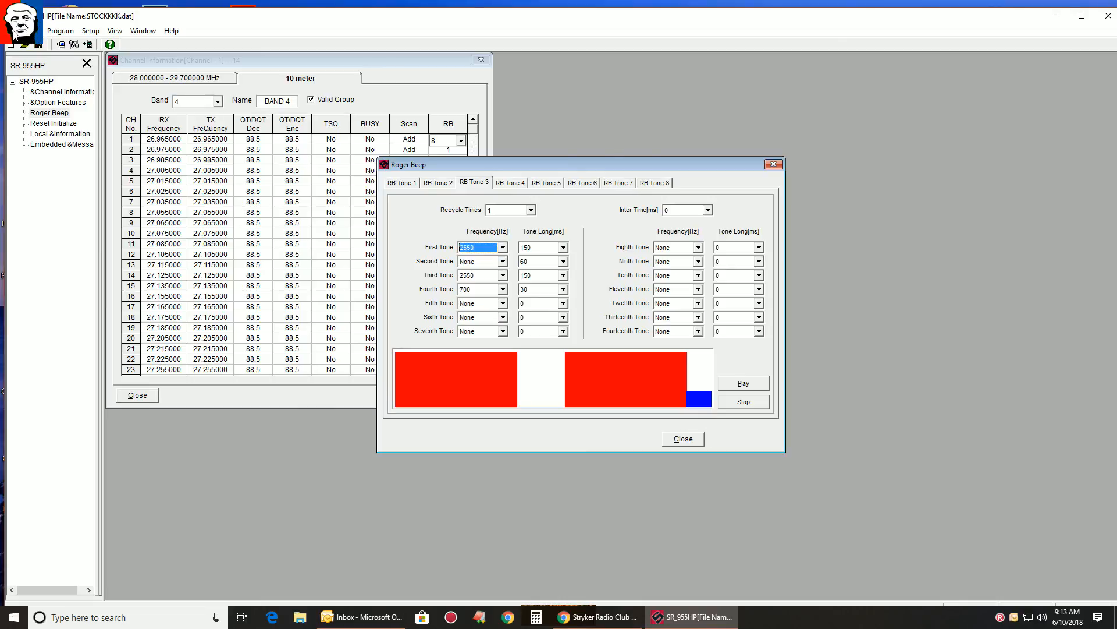
Step: Bring up the Save As dialog to save the radio settings as a new .dat file
{"action": "left_click", "coordinate": [60, 30]}
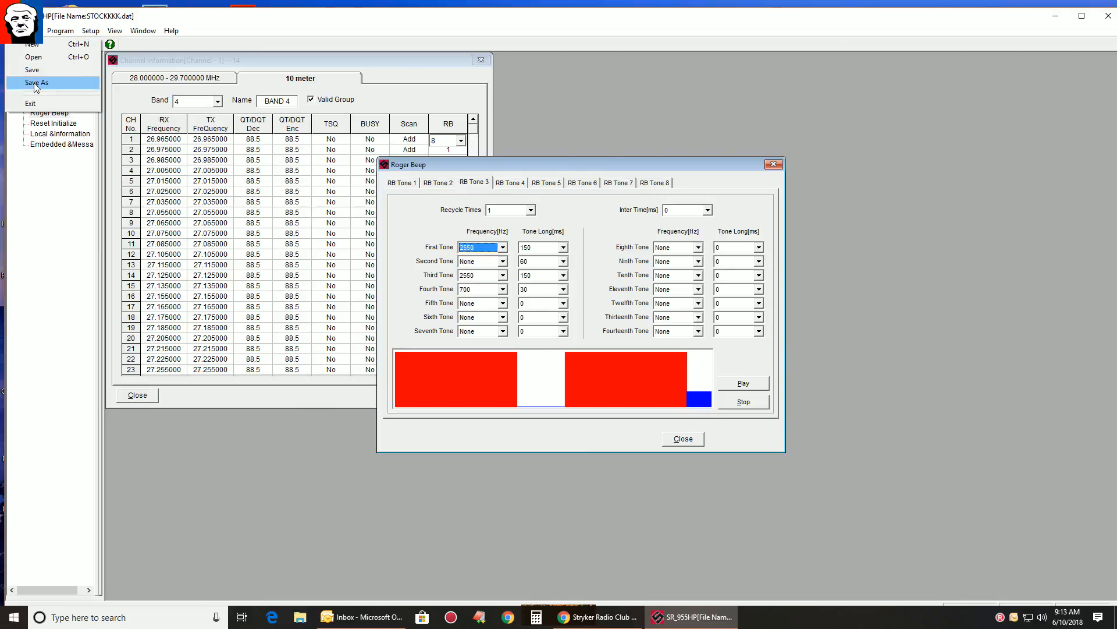
{"action": "left_click", "coordinate": [36, 82]}
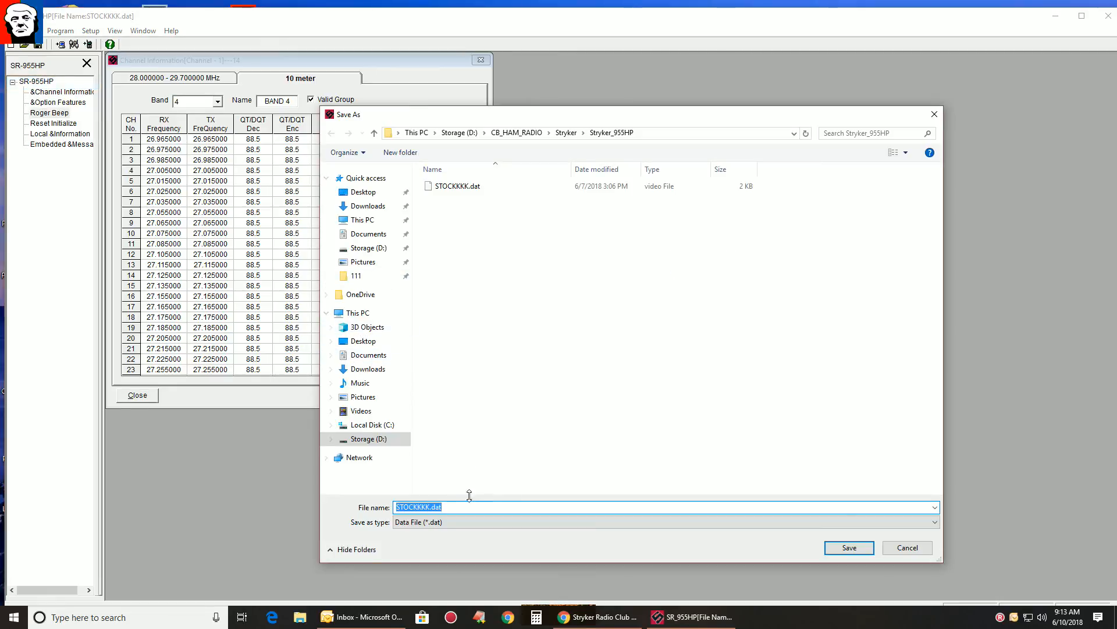
{"action": "mouse_move", "coordinate": [461, 455]}
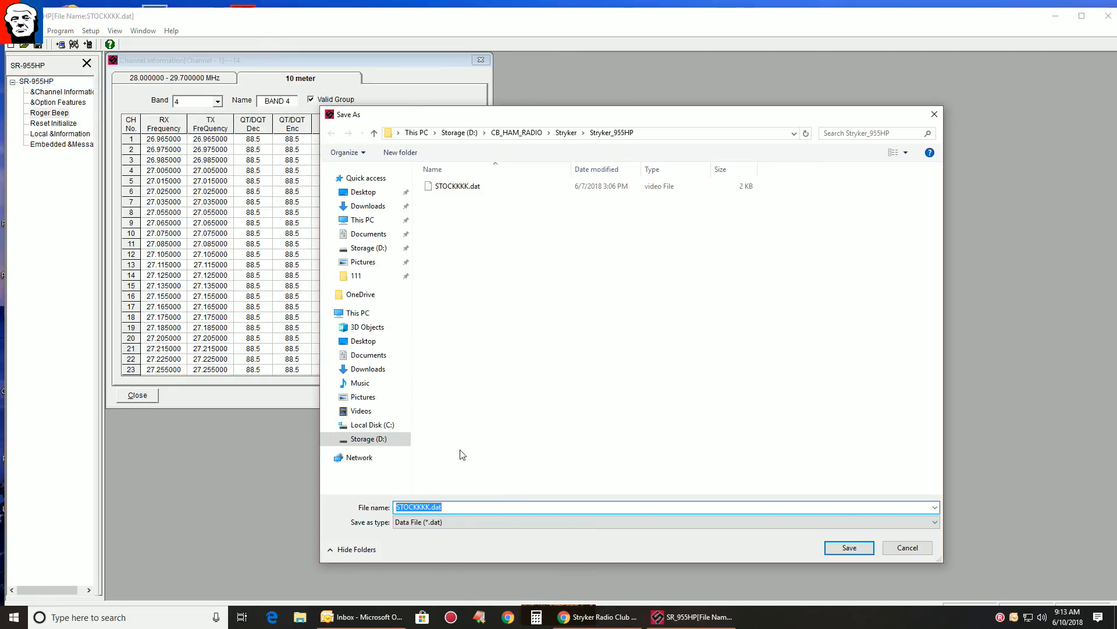